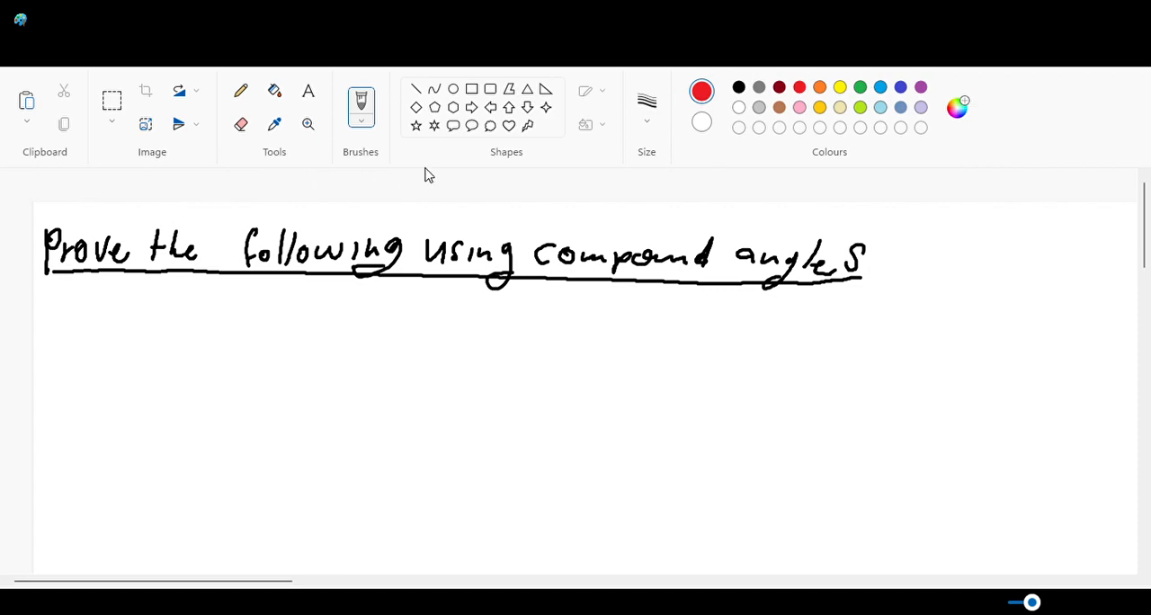
Handwrite sin(270 − θ) = in black on a new line below the underlined heading.
left_click(737, 86)
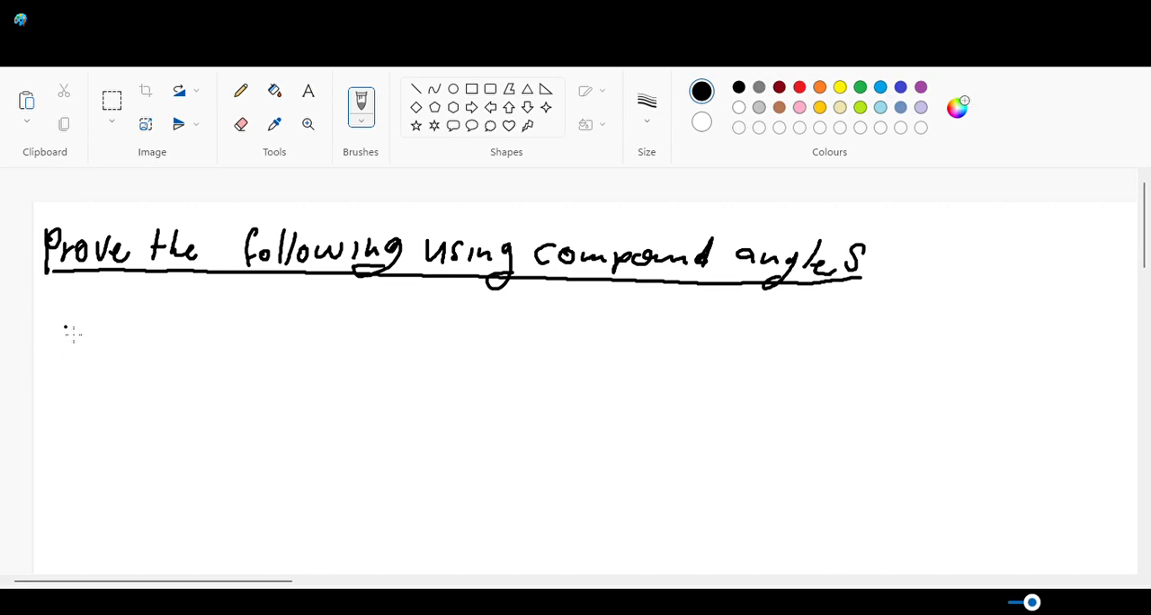
left_click_drag(56, 345, 90, 324)
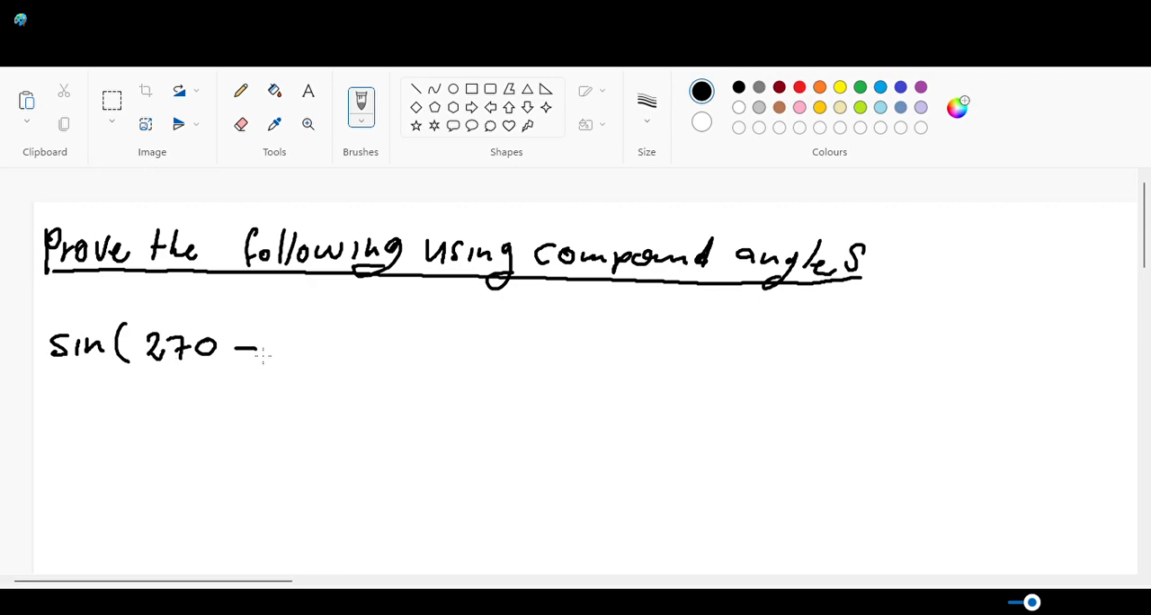
left_click_drag(270, 356, 297, 338)
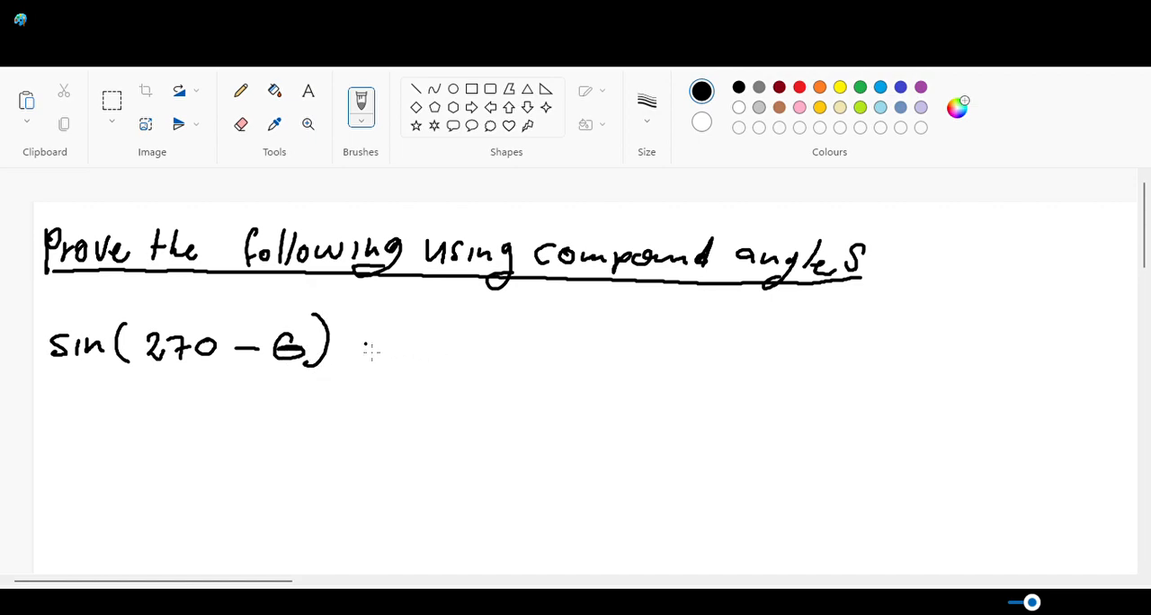
left_click_drag(359, 350, 386, 351)
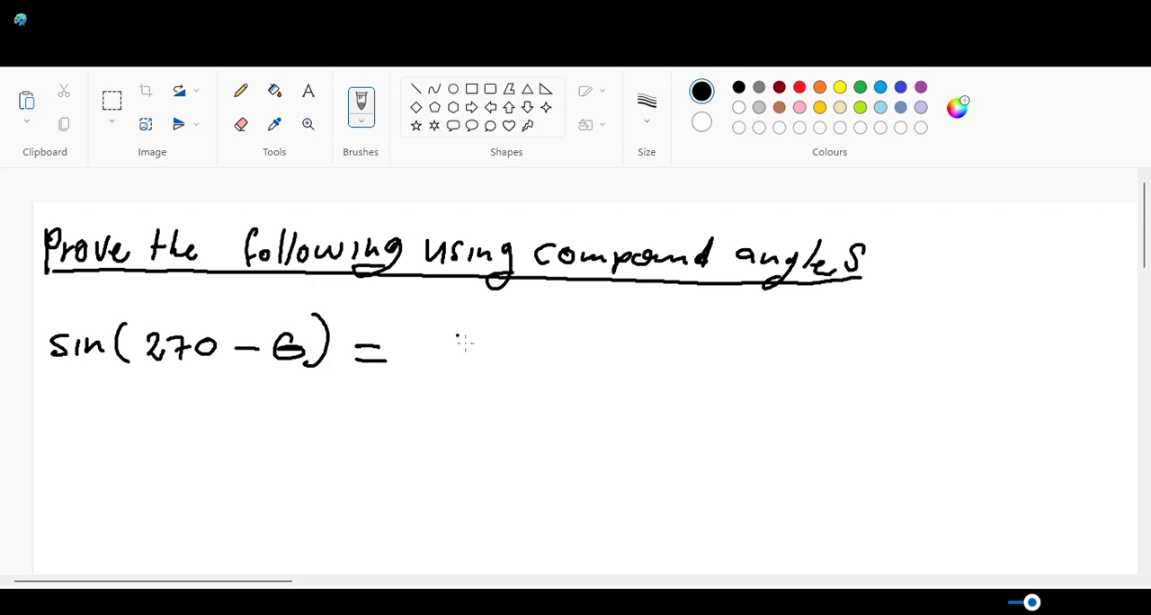
mouse_move(529, 376)
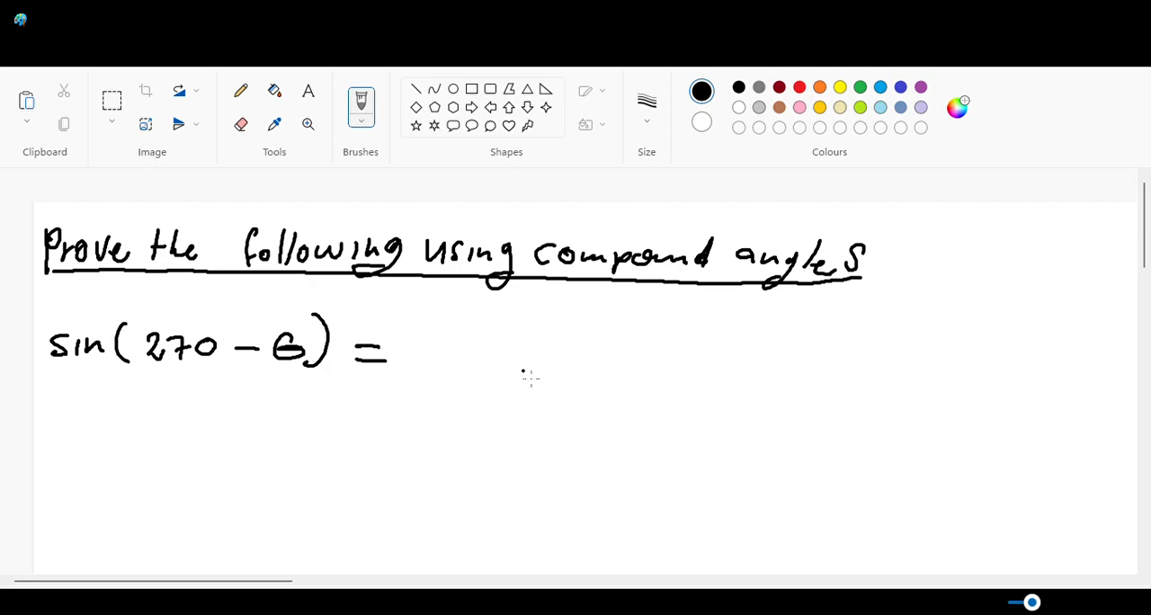
mouse_move(441, 284)
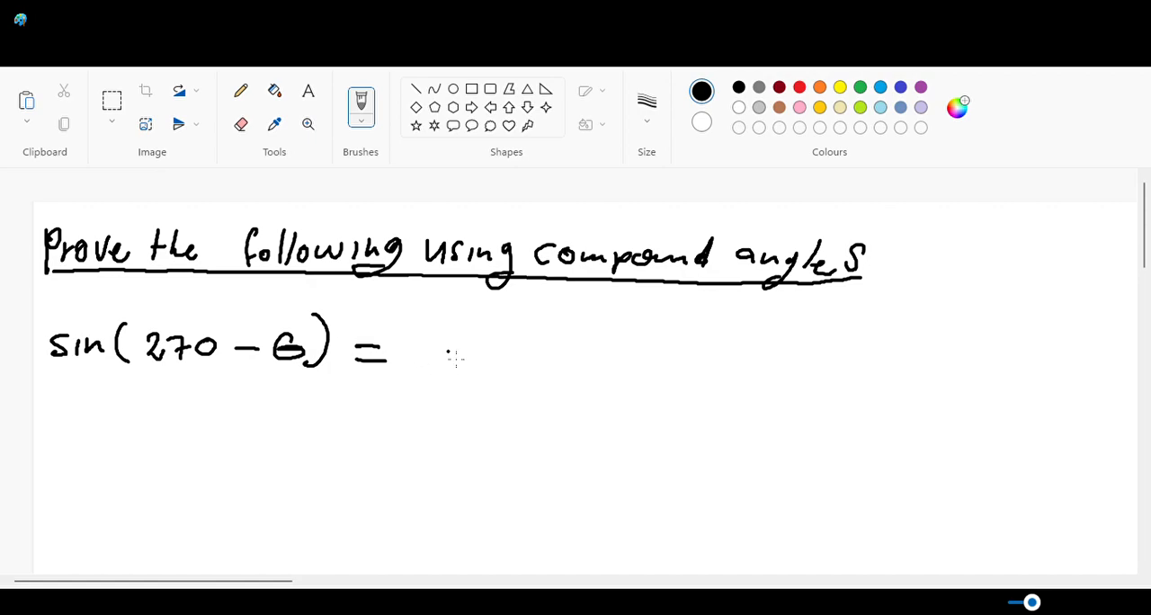
mouse_move(440, 371)
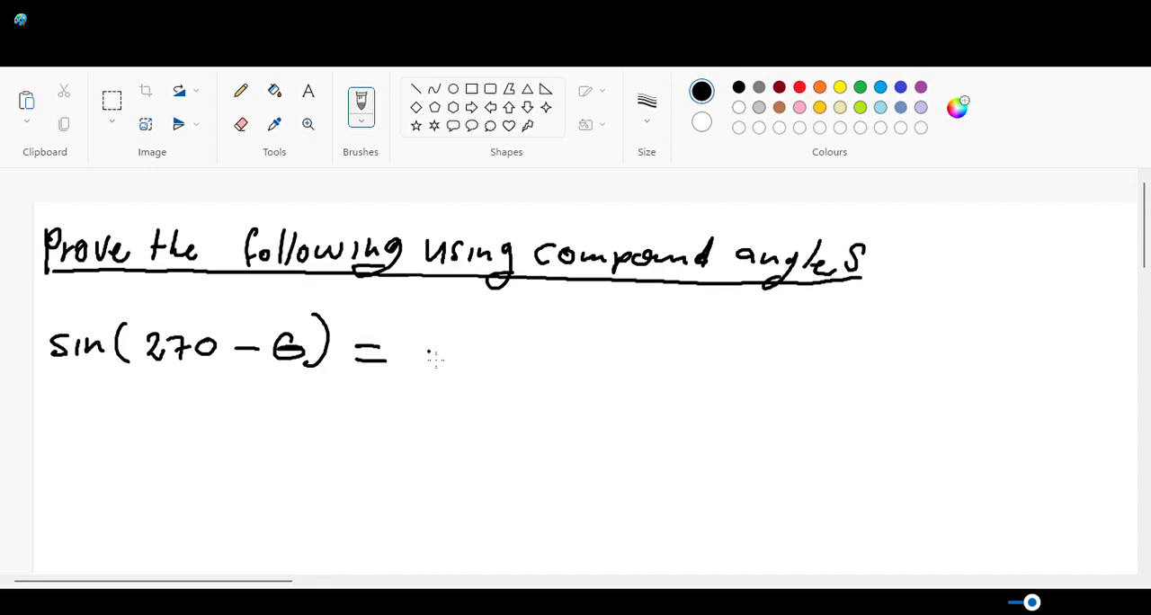
mouse_move(430, 371)
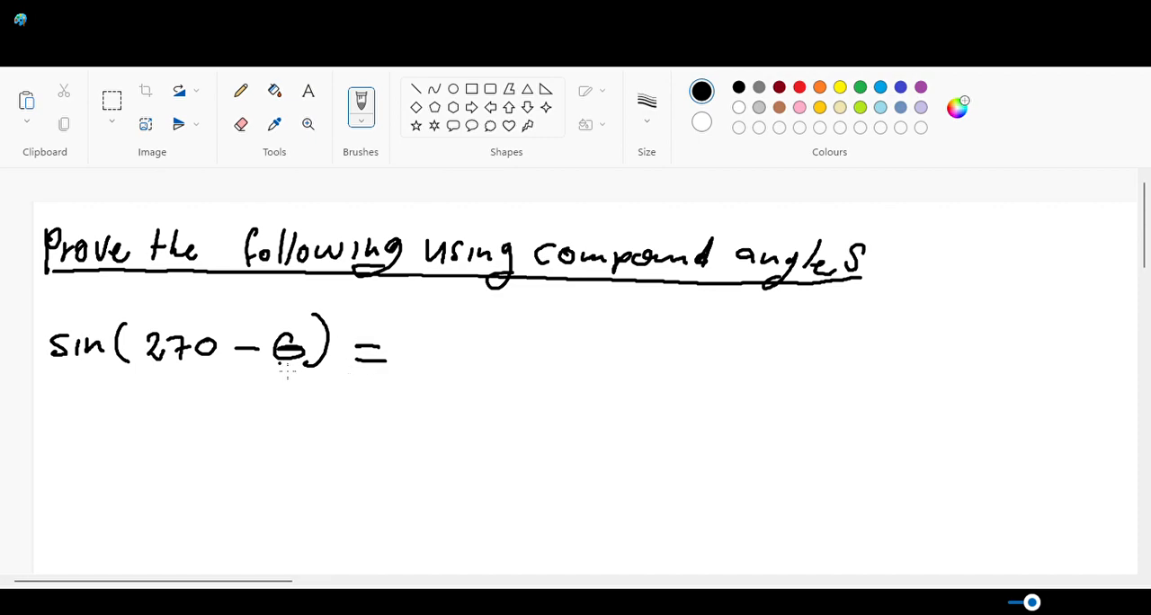
mouse_move(214, 376)
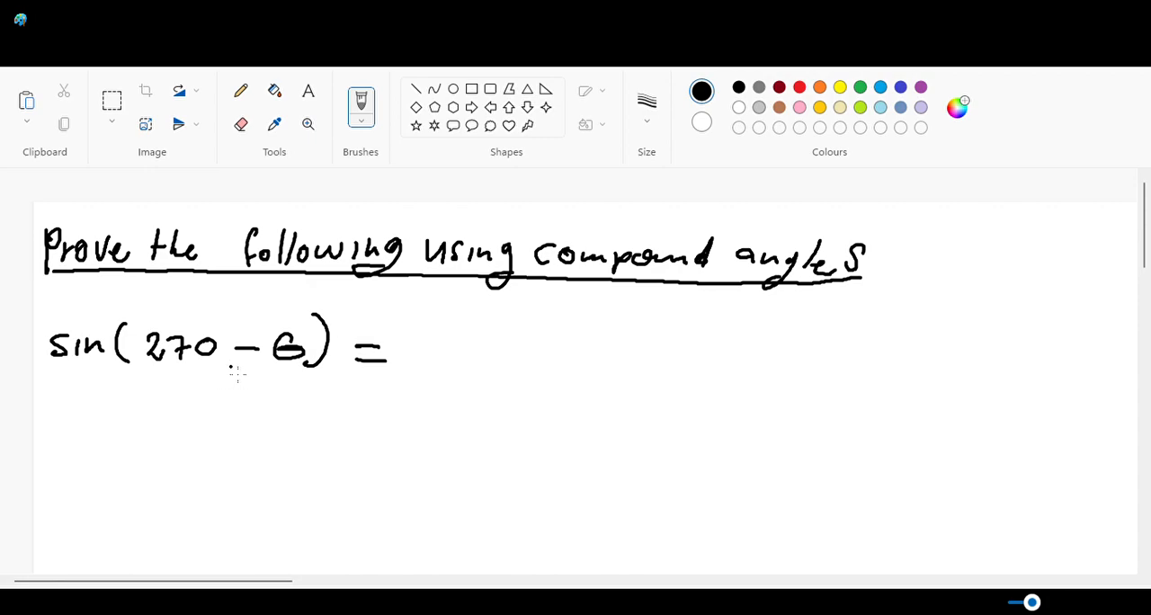
mouse_move(79, 371)
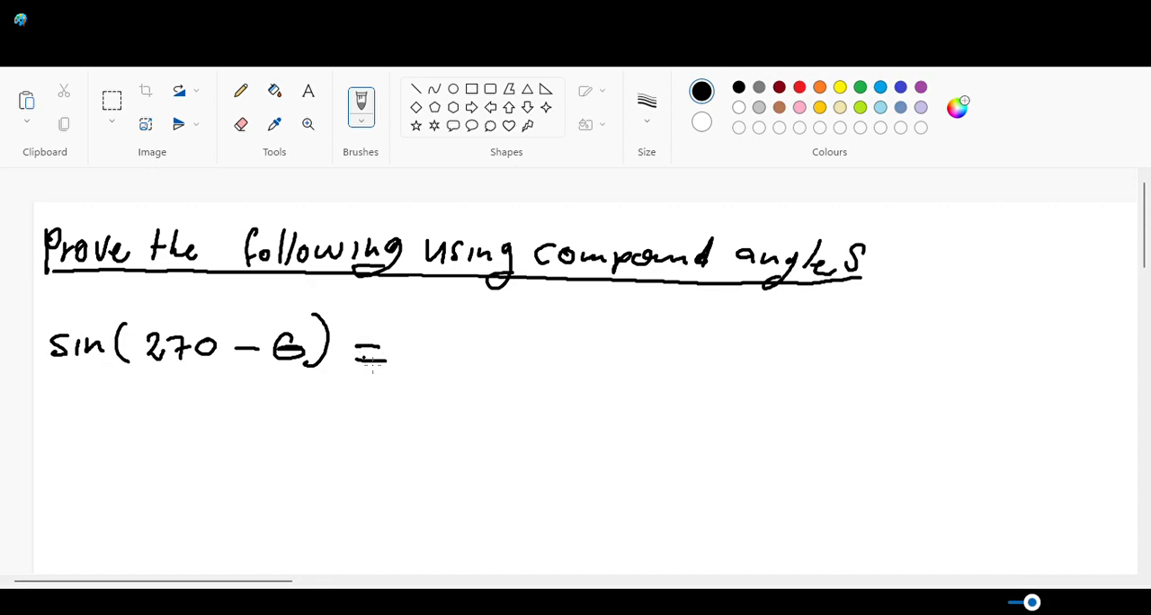
Finish the identity as −cosθ after the equals sign and underline the 270 and cos.
left_click_drag(410, 358, 423, 358)
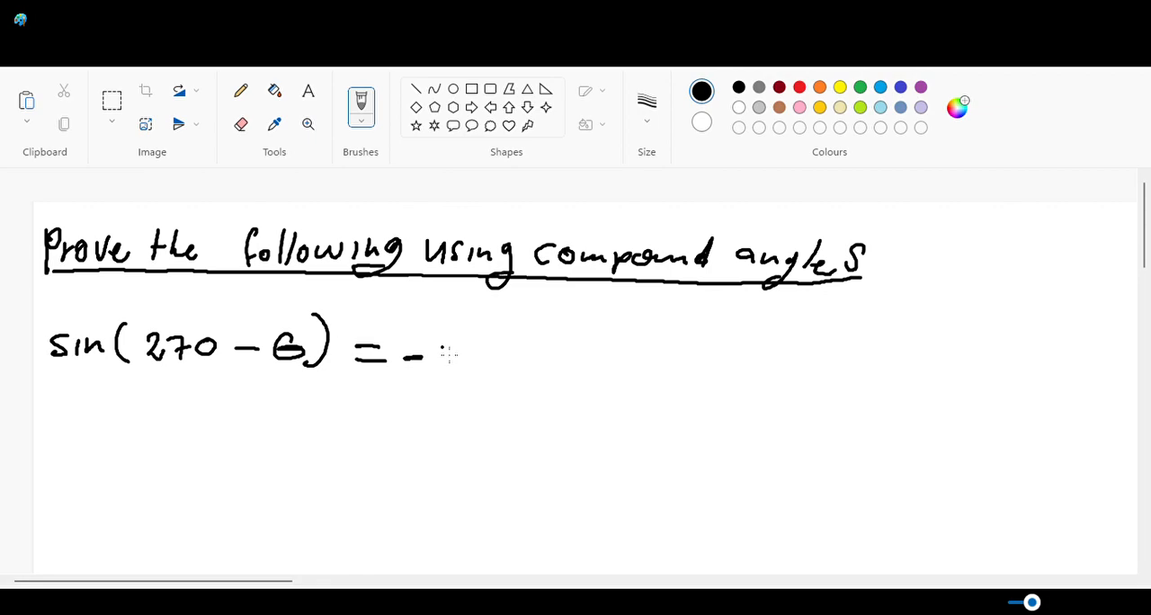
left_click_drag(430, 342, 493, 369)
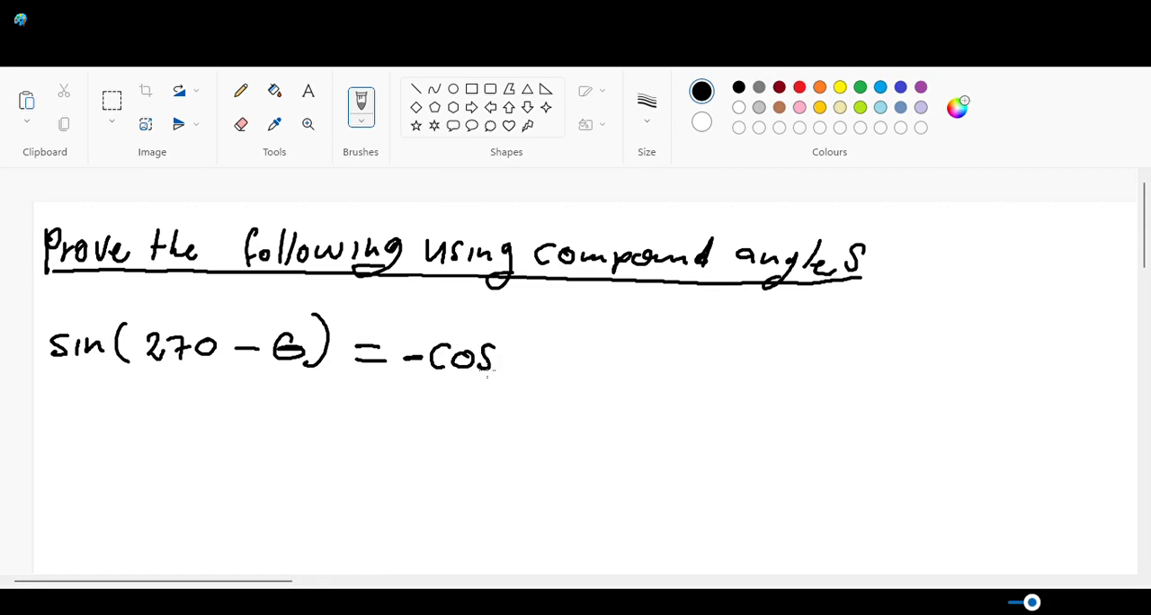
left_click_drag(518, 346, 536, 369)
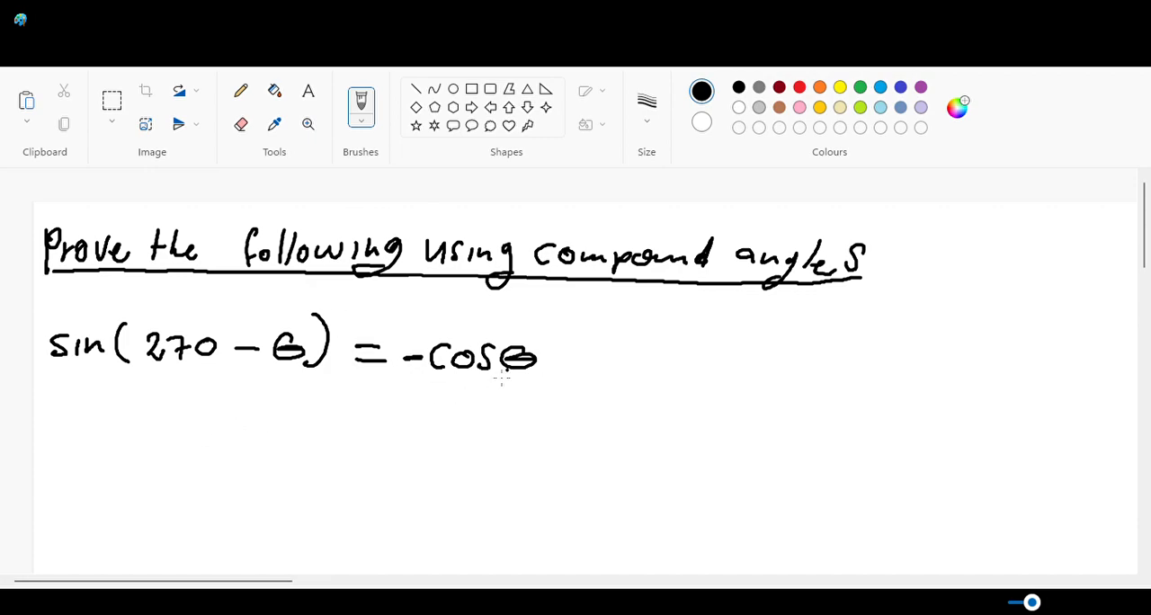
mouse_move(86, 407)
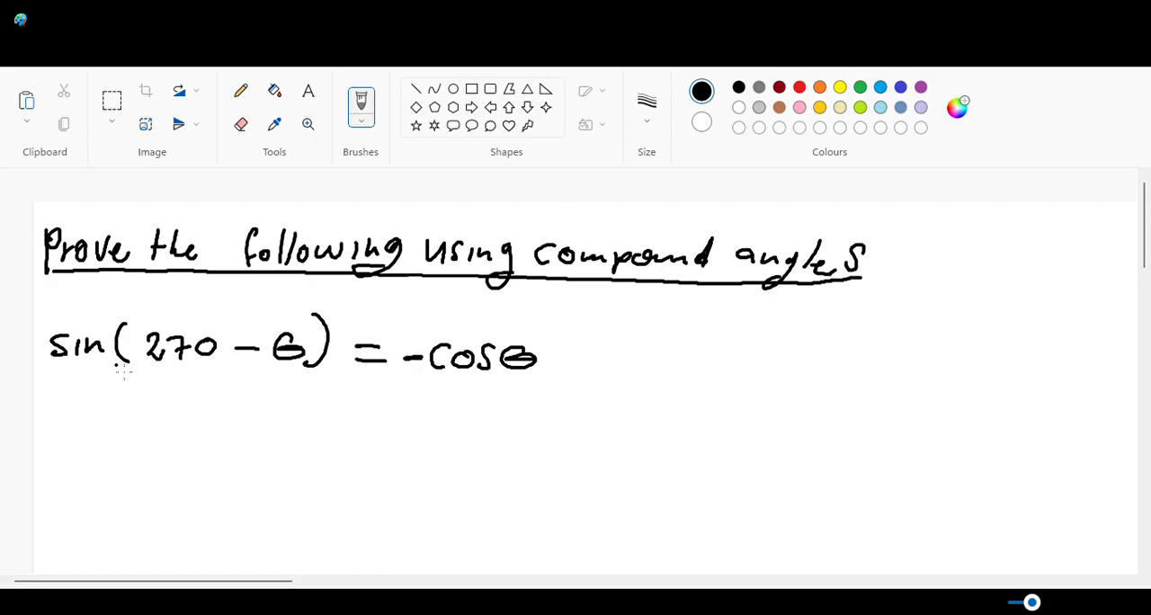
left_click_drag(161, 392, 194, 388)
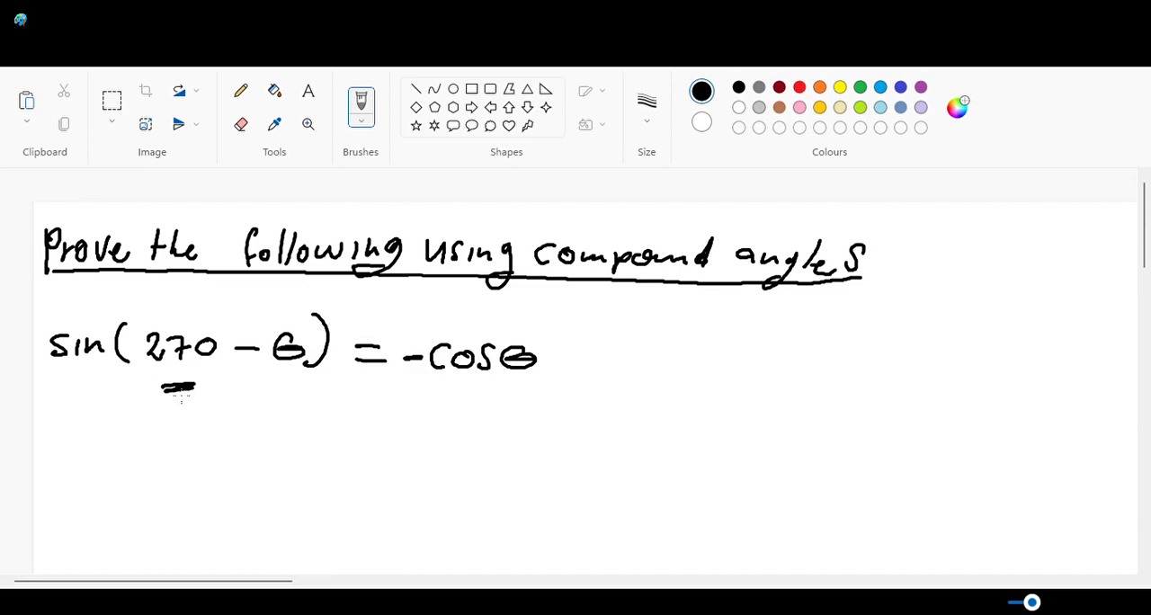
left_click_drag(458, 389, 500, 390)
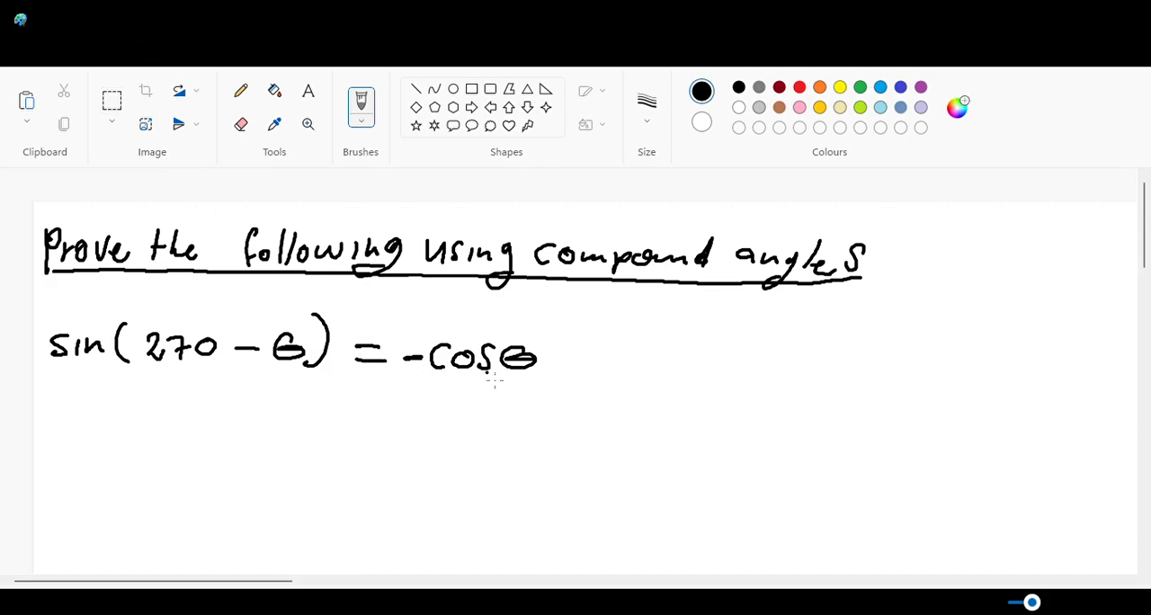
mouse_move(584, 351)
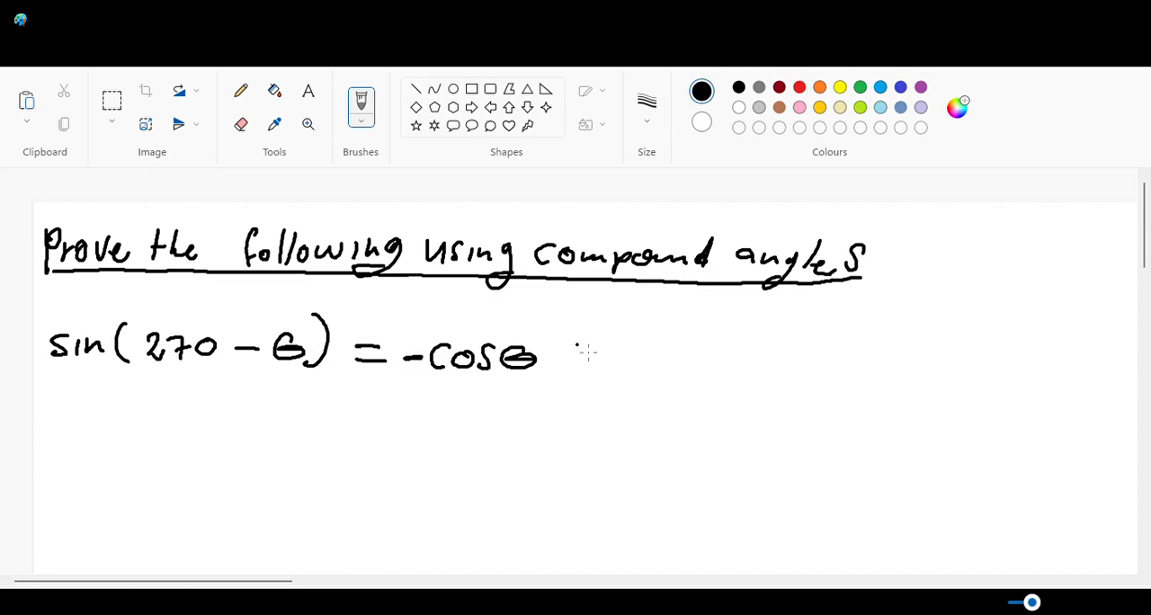
mouse_move(705, 368)
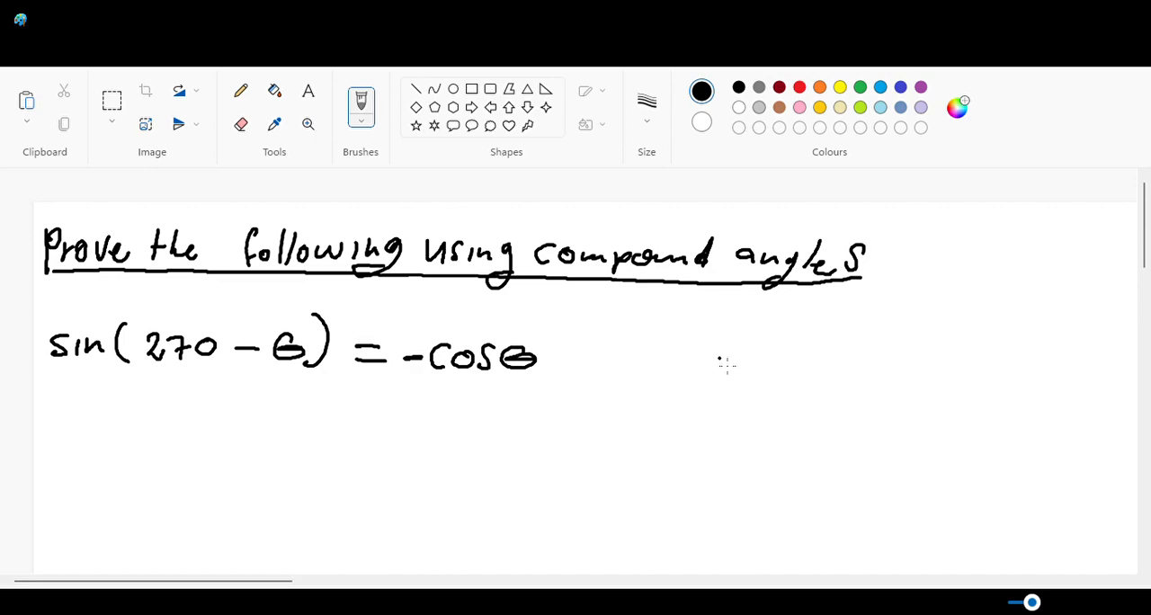
mouse_move(711, 362)
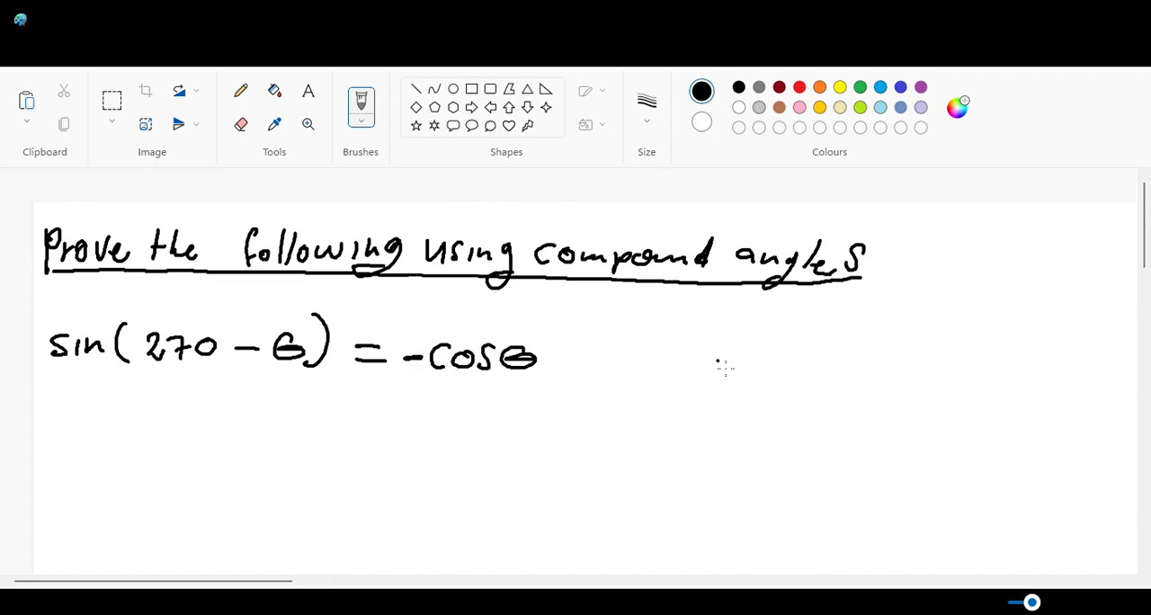
mouse_move(726, 358)
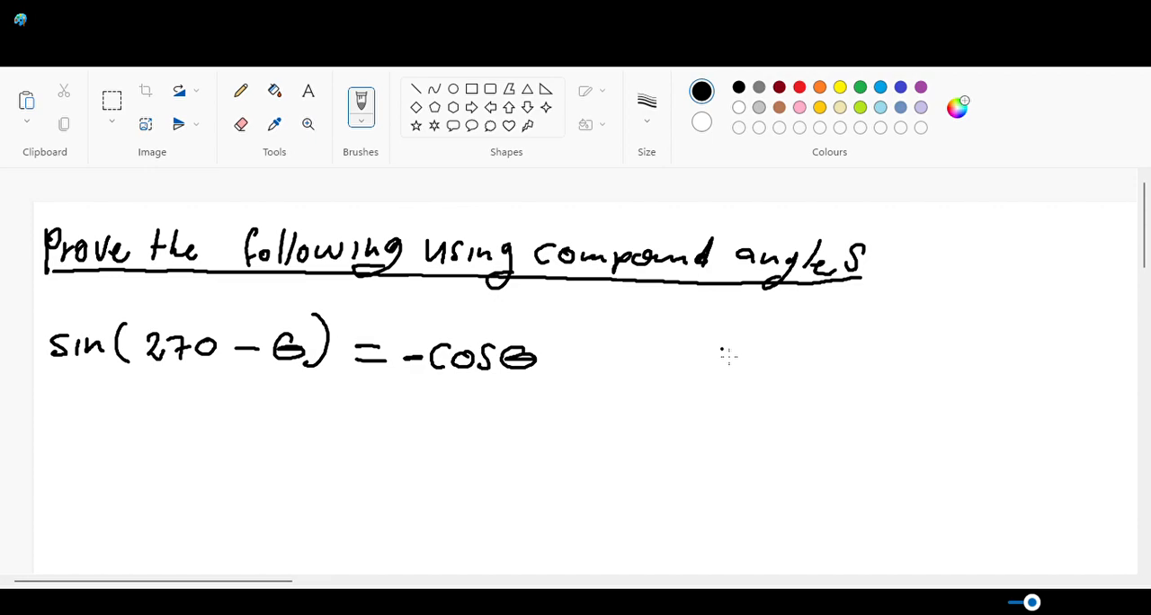
mouse_move(734, 353)
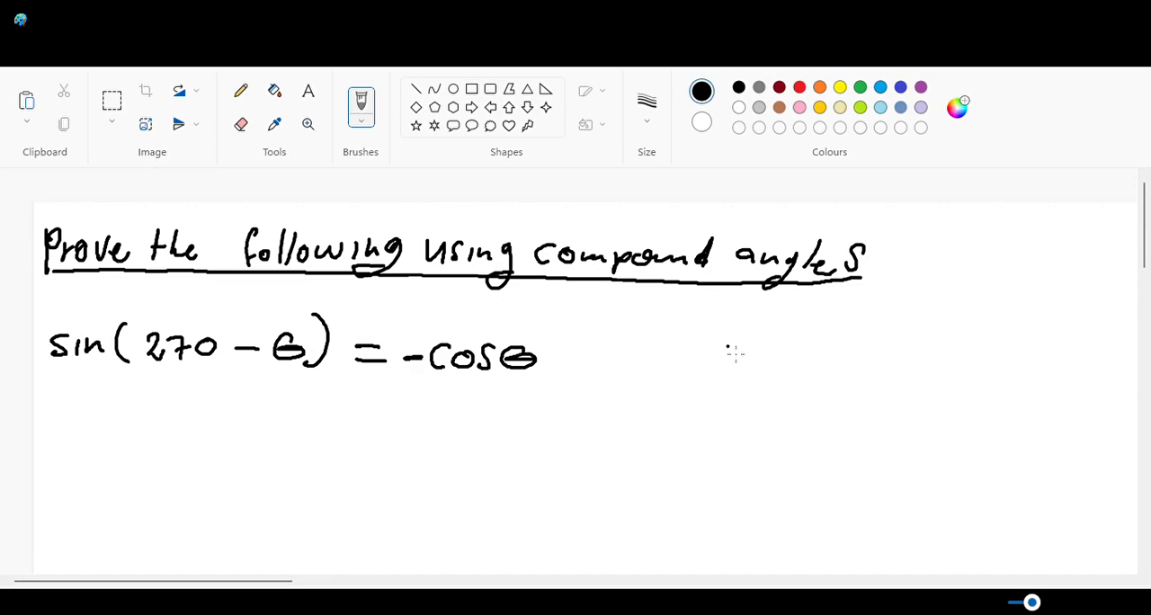
mouse_move(733, 367)
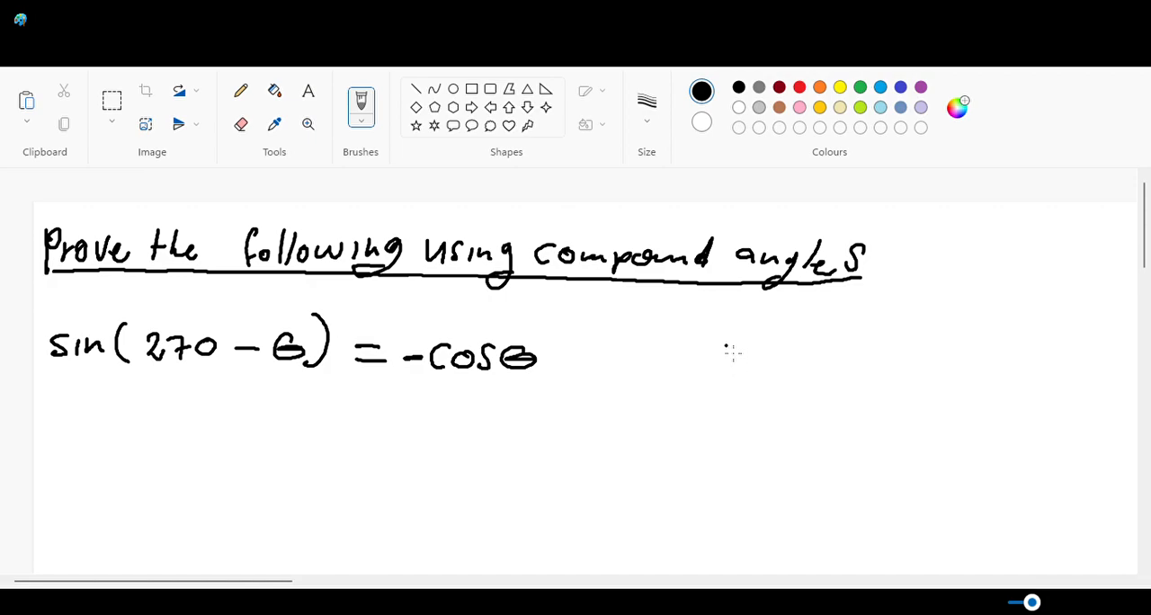
mouse_move(735, 366)
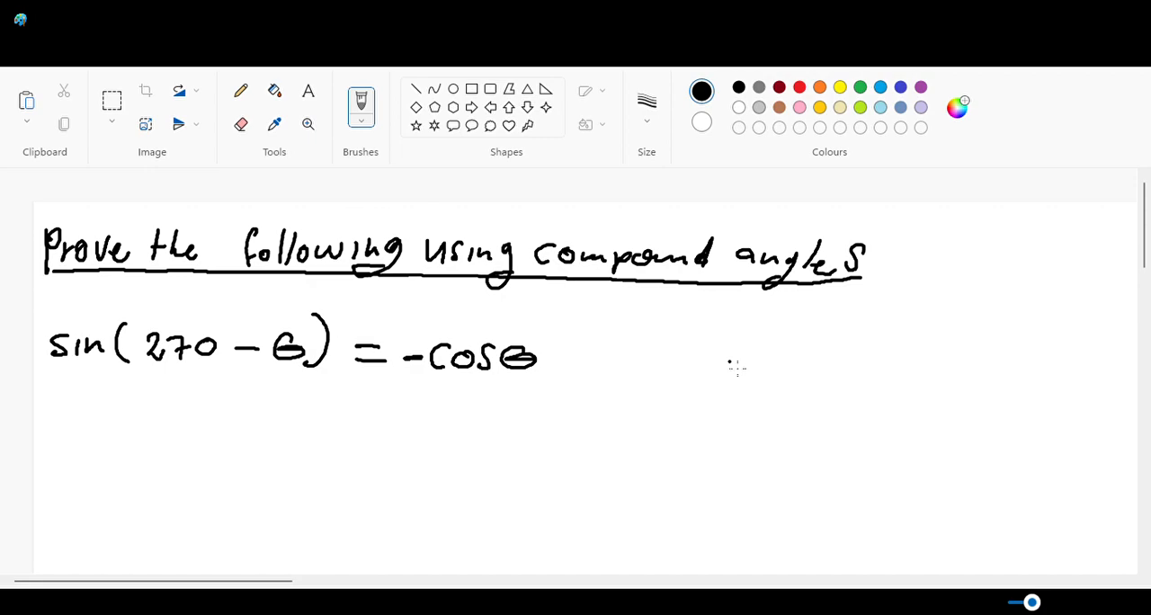
mouse_move(728, 360)
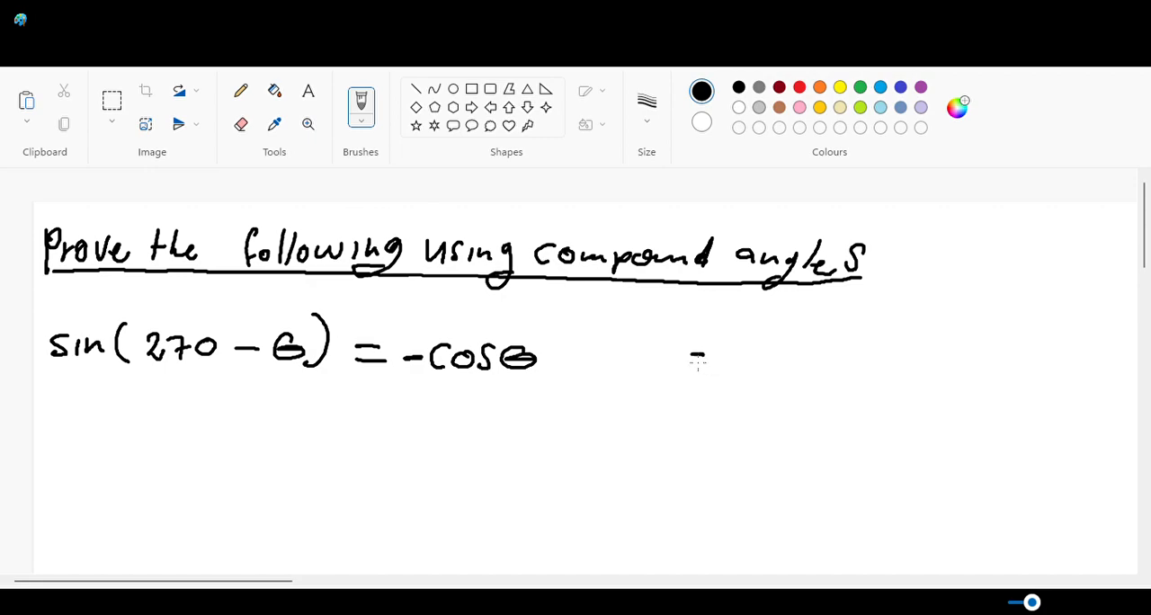
Handwrite sin(a ± b) = sin a cos to the right of the equation.
left_click_drag(692, 360, 737, 378)
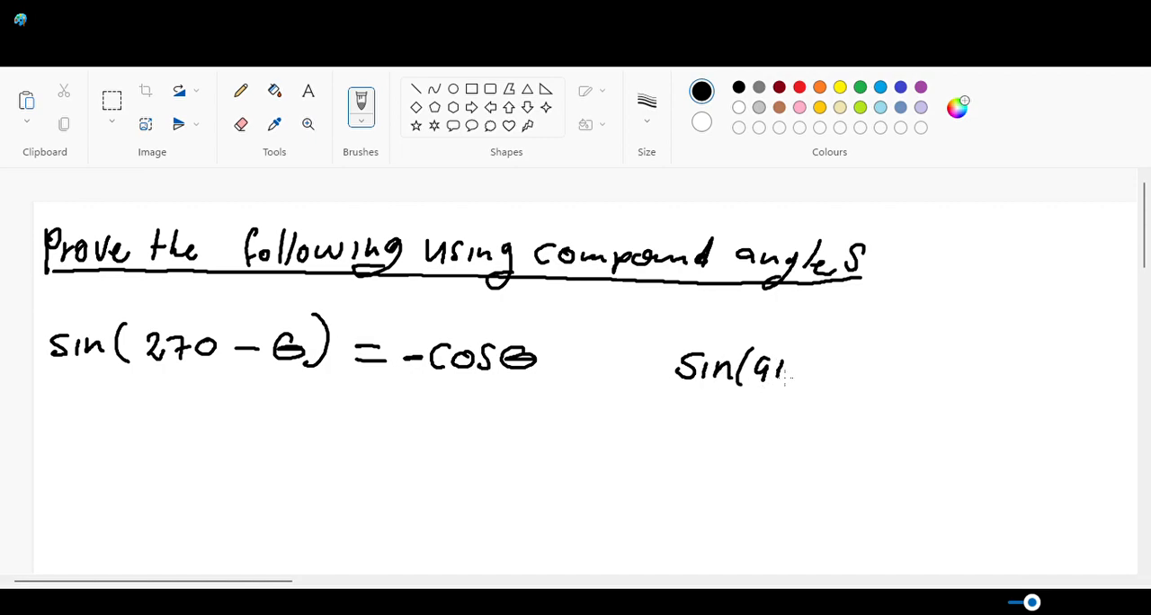
left_click_drag(773, 363, 788, 377)
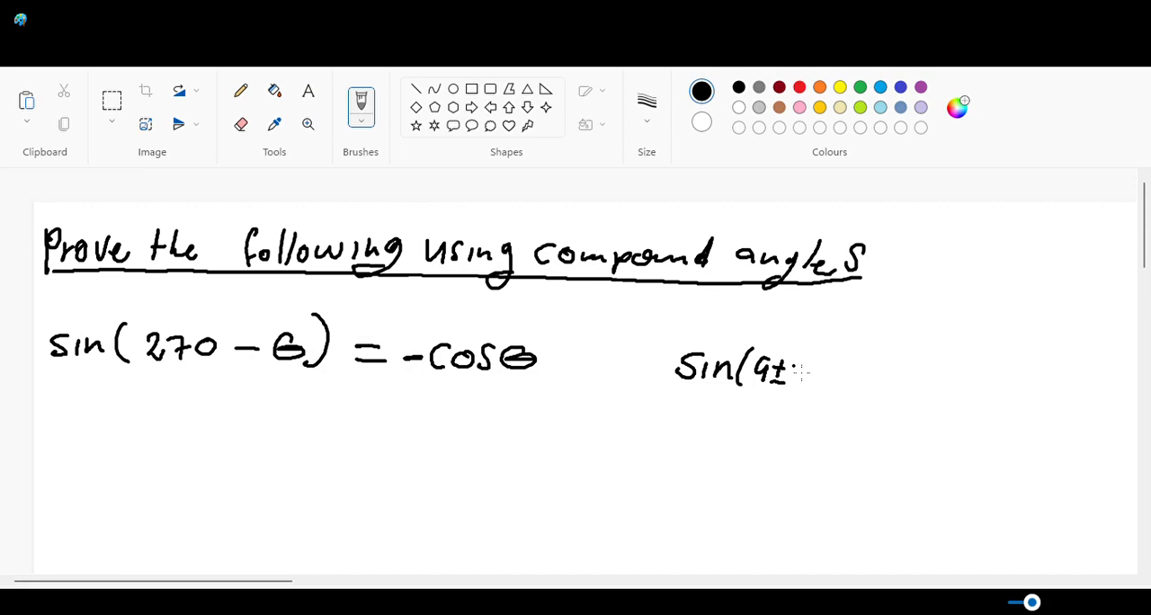
left_click_drag(788, 368, 823, 386)
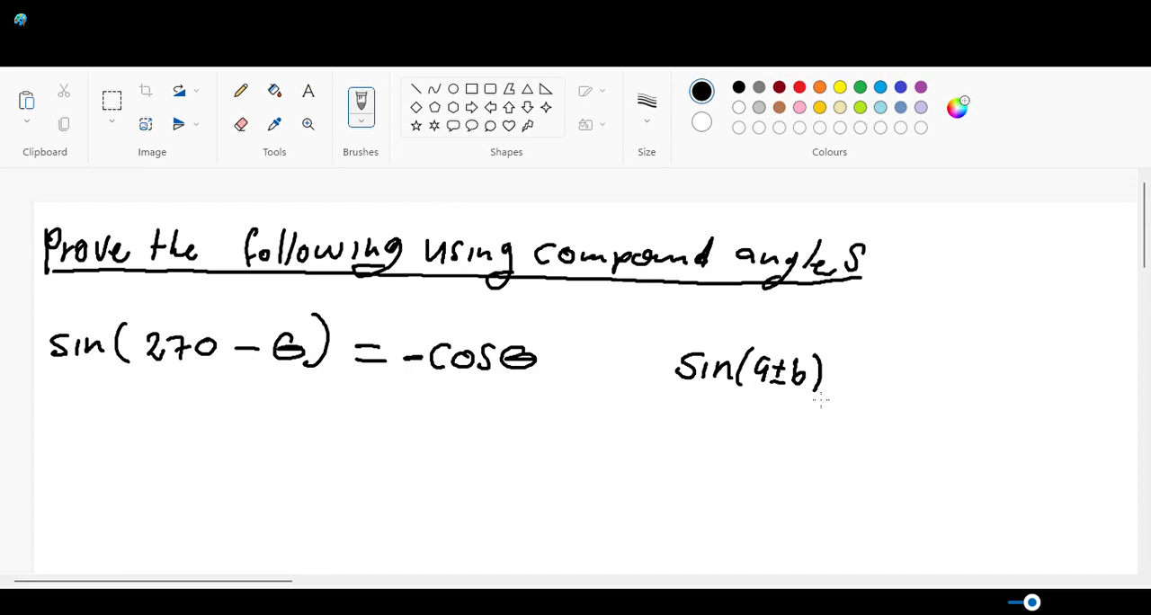
left_click_drag(827, 371, 845, 370)
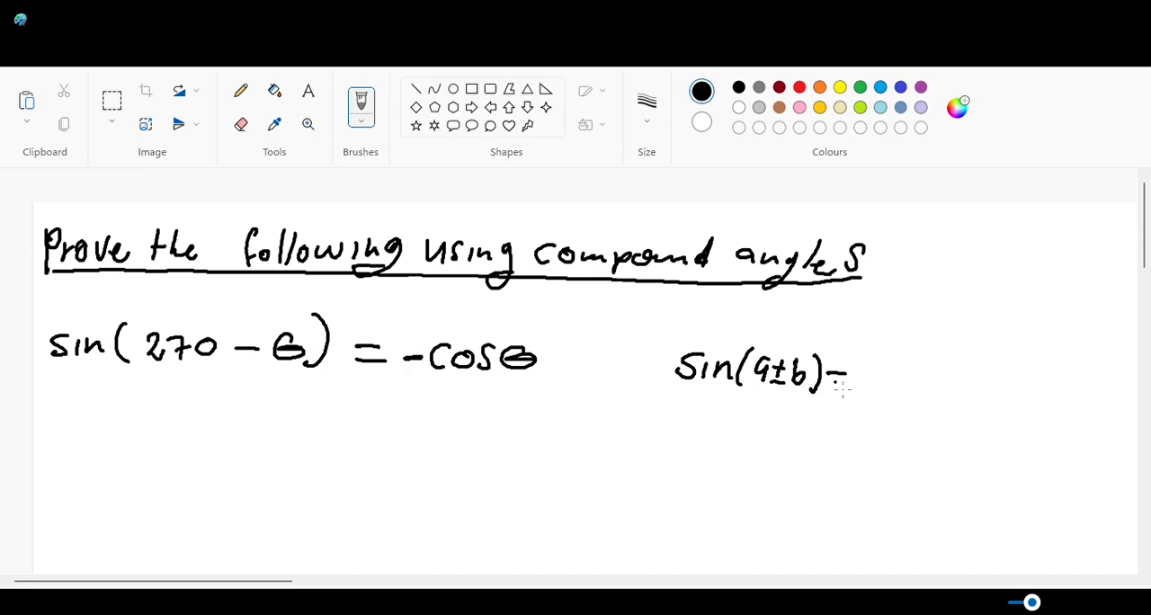
left_click_drag(860, 360, 866, 392)
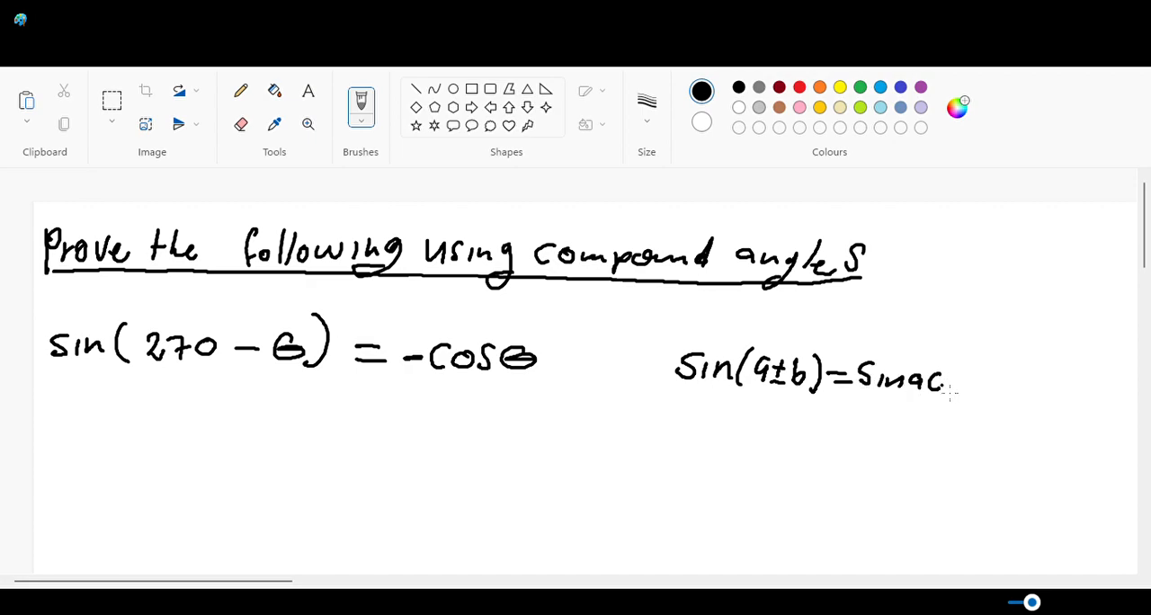
Complete the formula with b ± sin b cos a.
left_click_drag(944, 378, 980, 387)
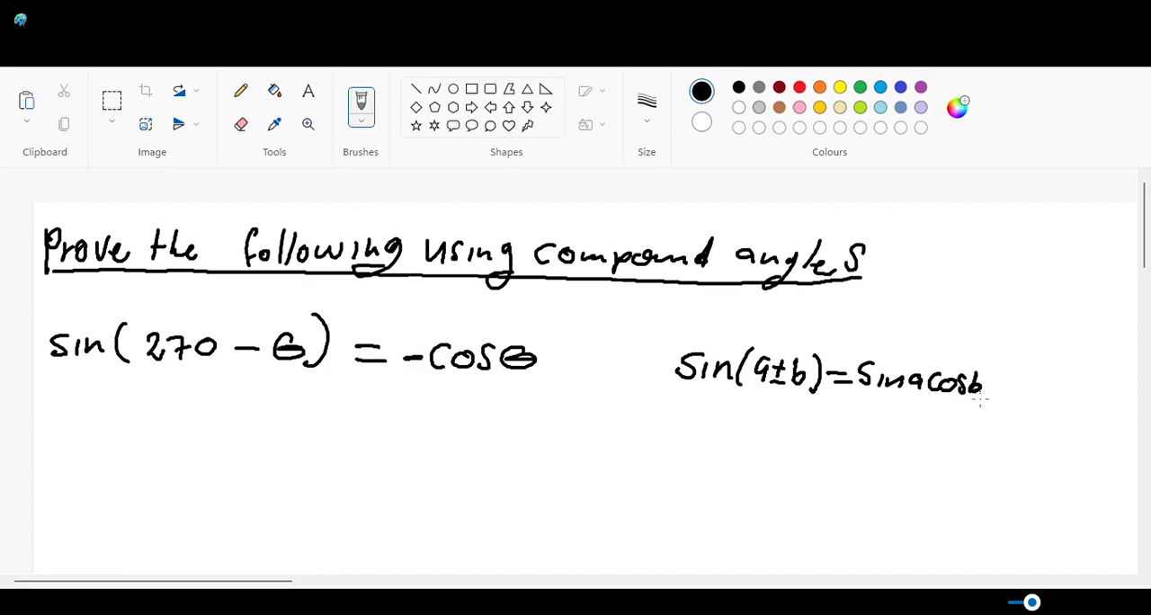
left_click(993, 386)
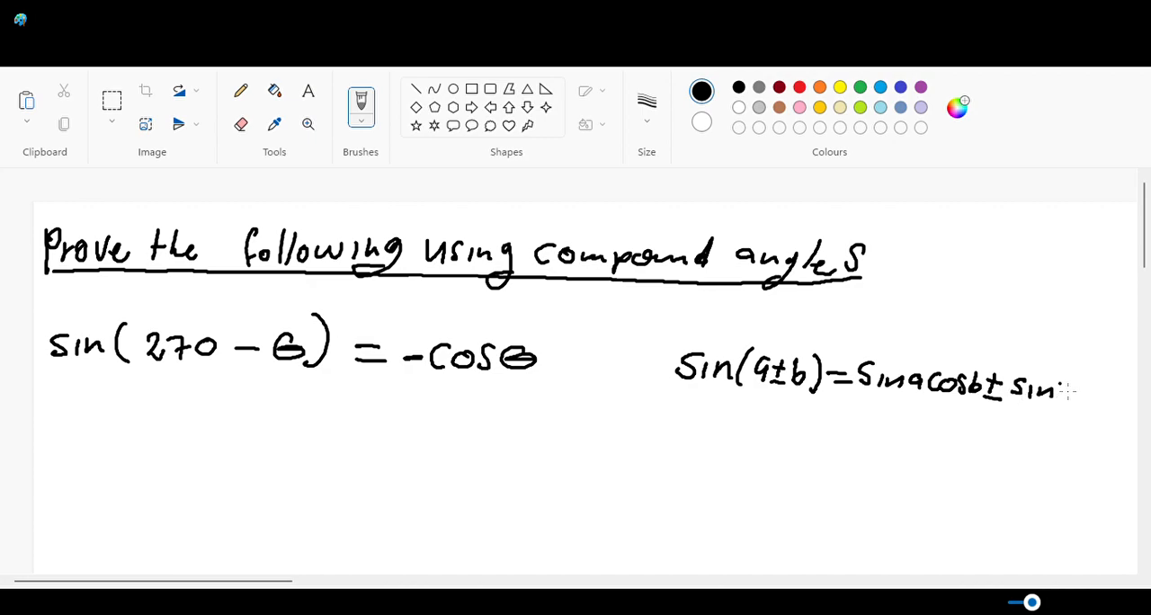
left_click_drag(1052, 392, 1115, 395)
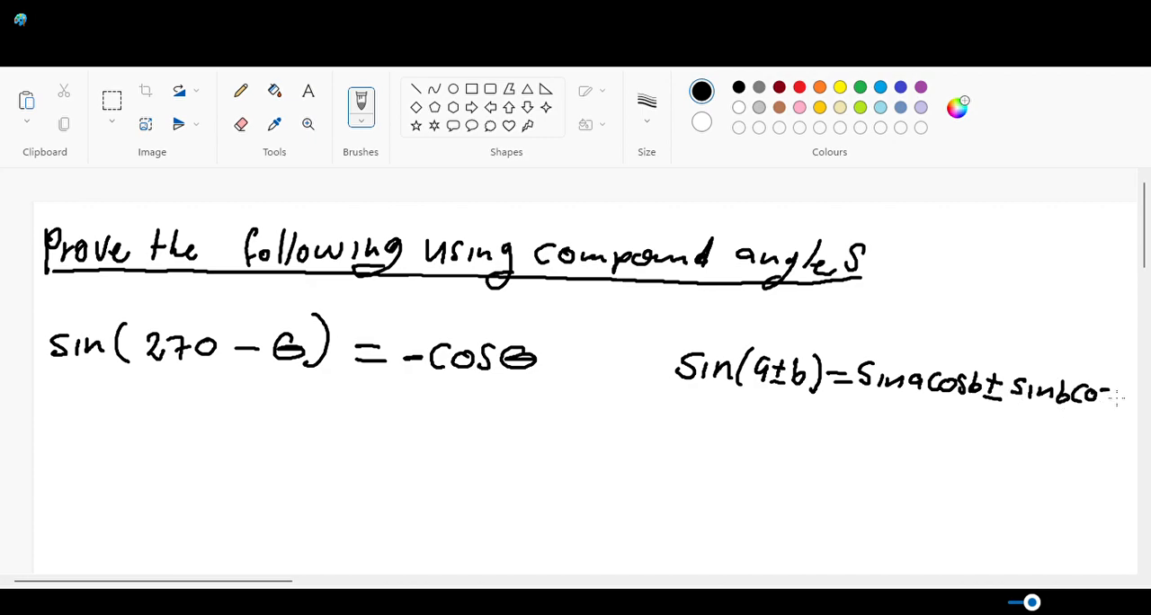
left_click_drag(1111, 392, 1142, 396)
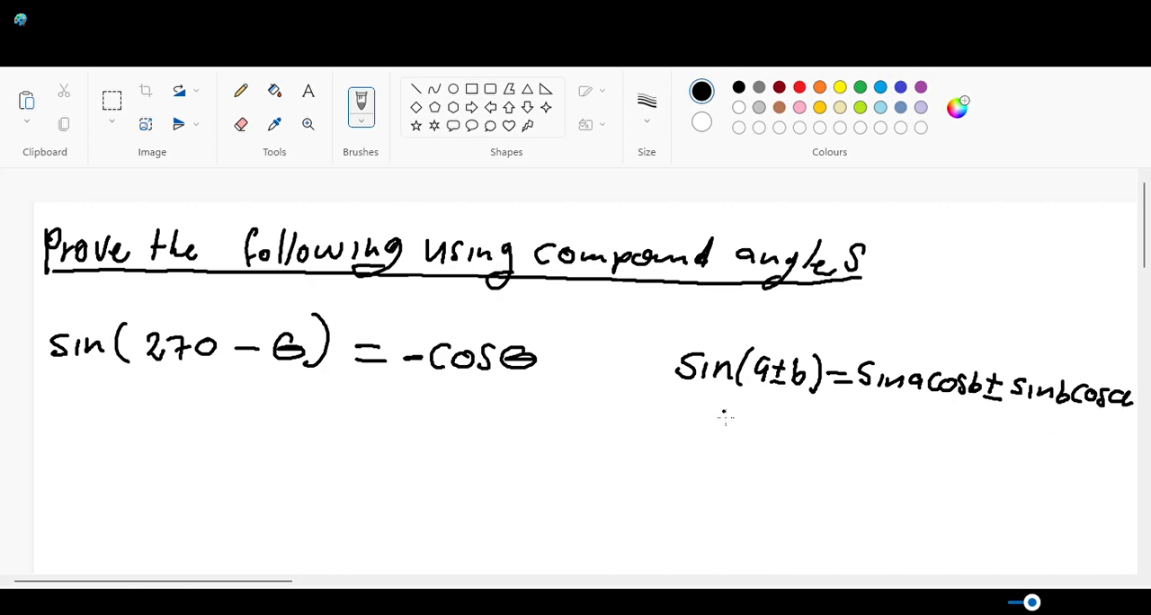
mouse_move(949, 418)
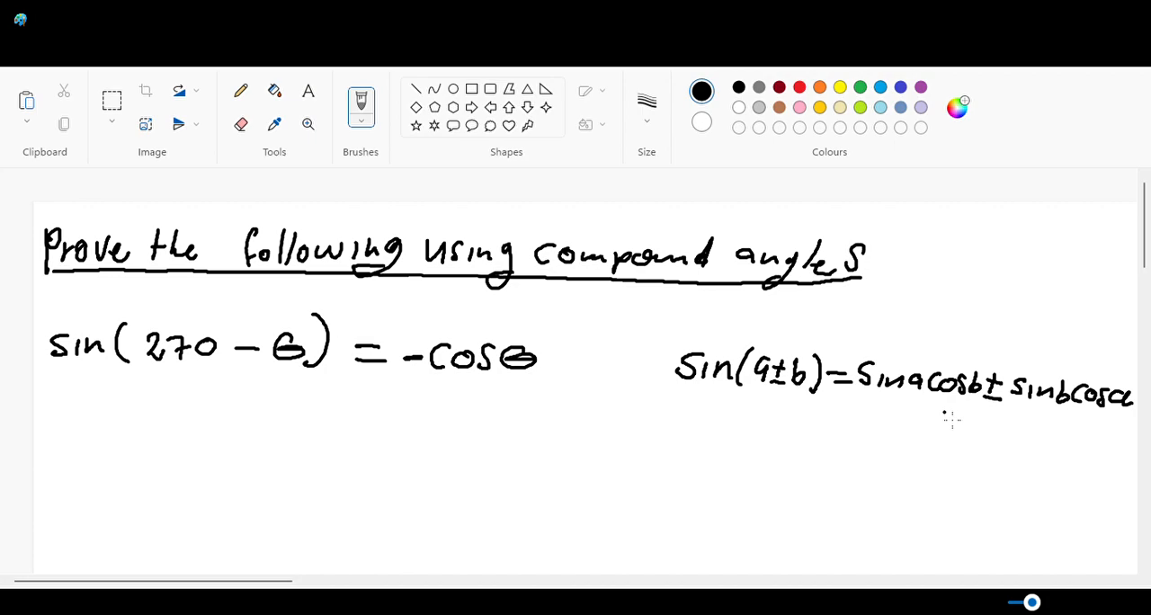
mouse_move(899, 359)
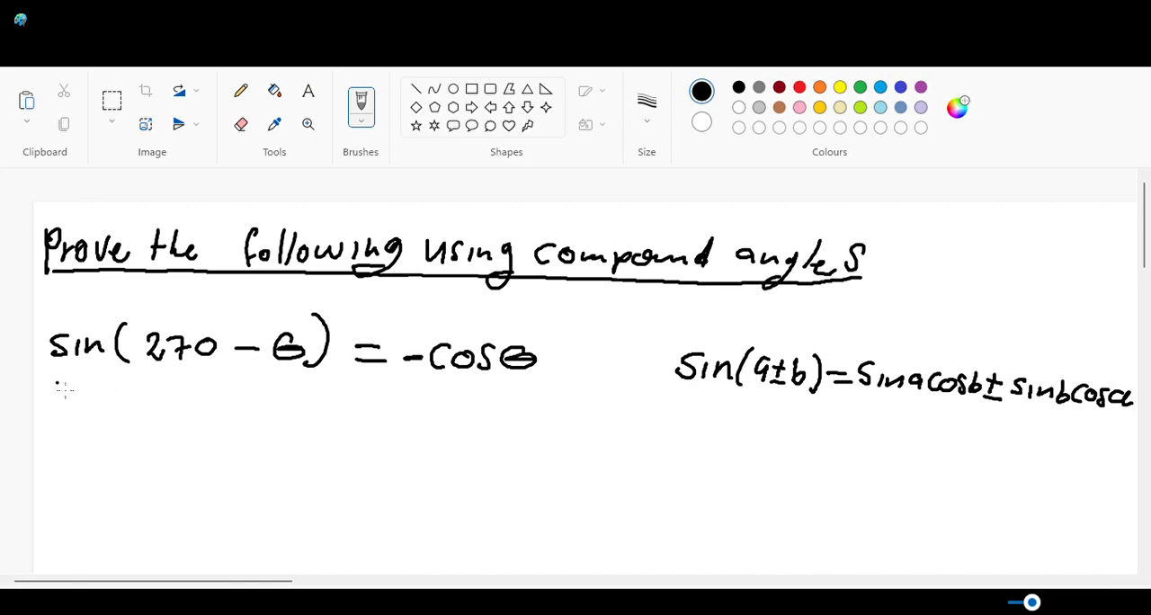
left_click_drag(56, 381, 536, 385)
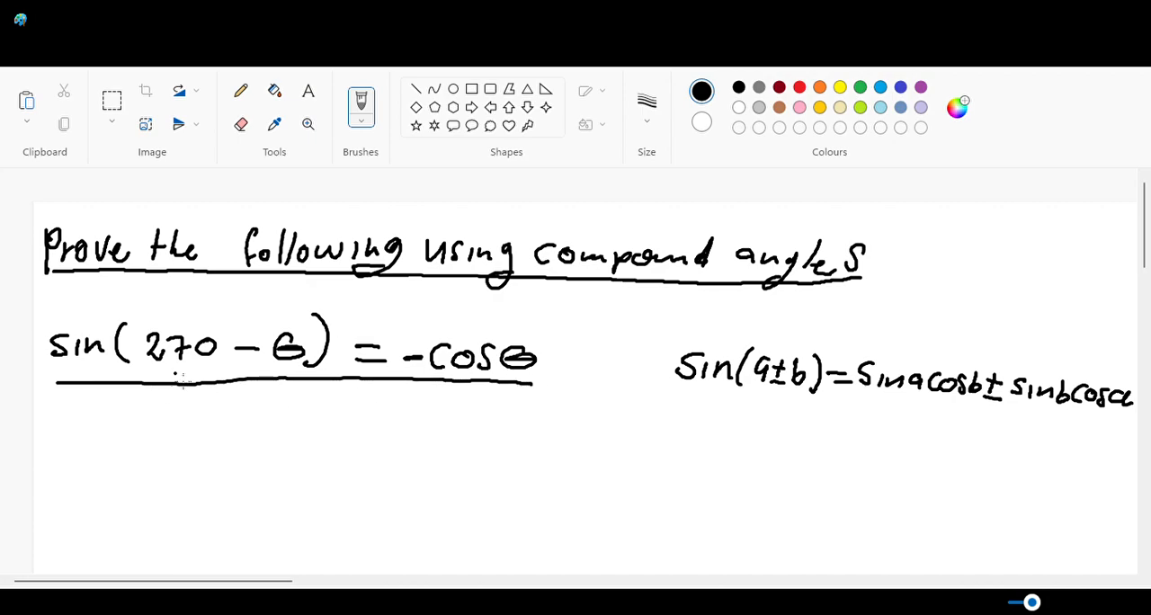
mouse_move(177, 76)
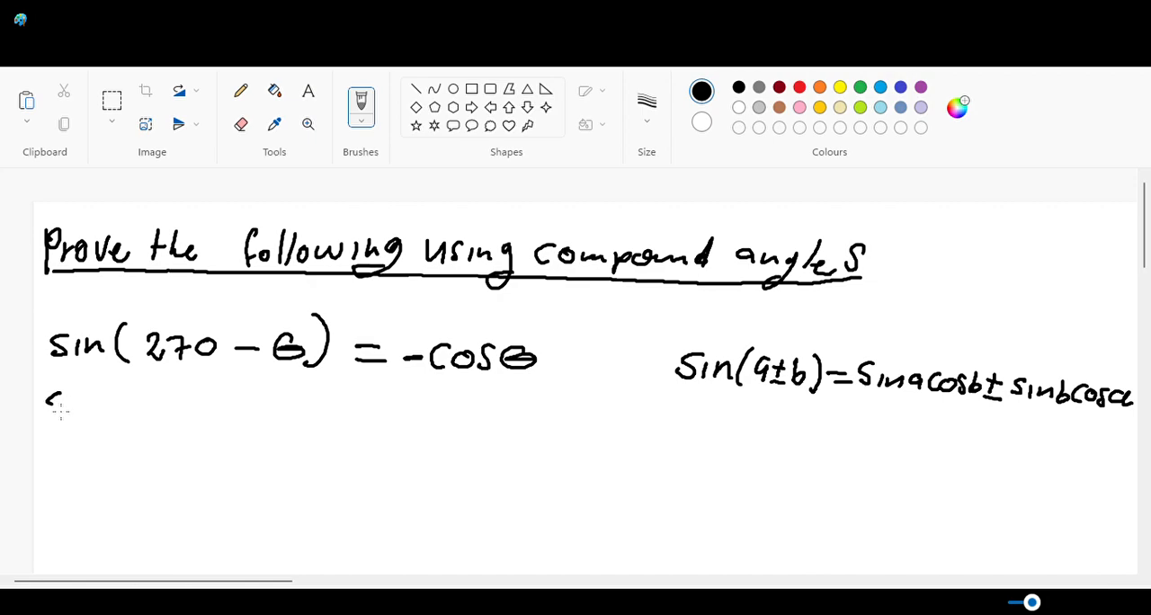
Write sin270.cosθ − on the line below the equation and switch the ink to red.
left_click_drag(45, 414, 108, 405)
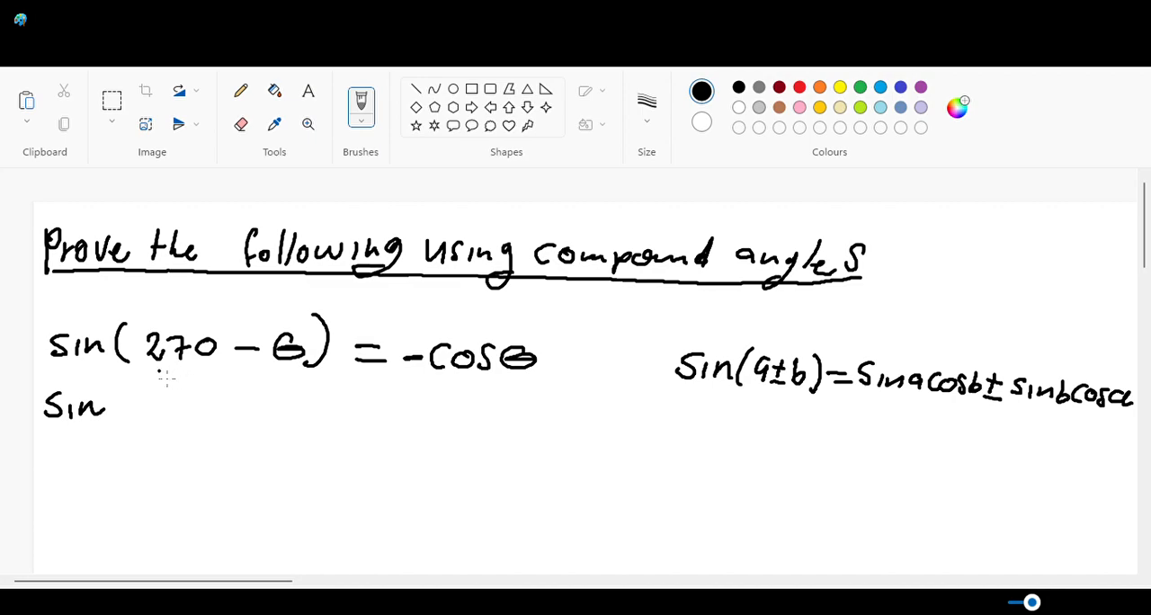
mouse_move(140, 428)
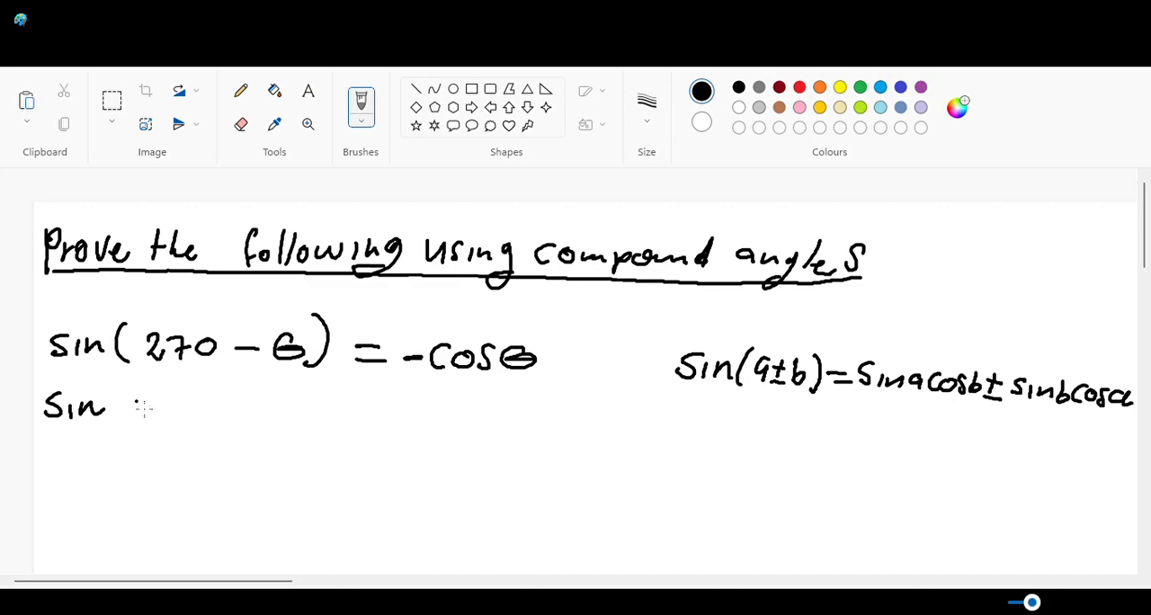
left_click_drag(112, 396, 135, 423)
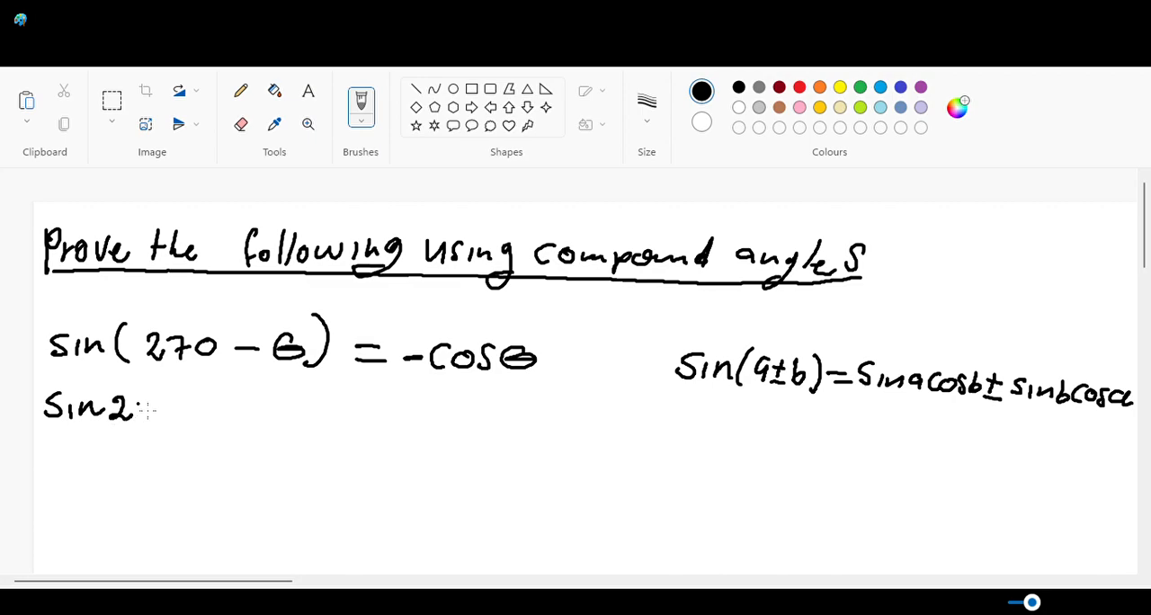
mouse_move(189, 428)
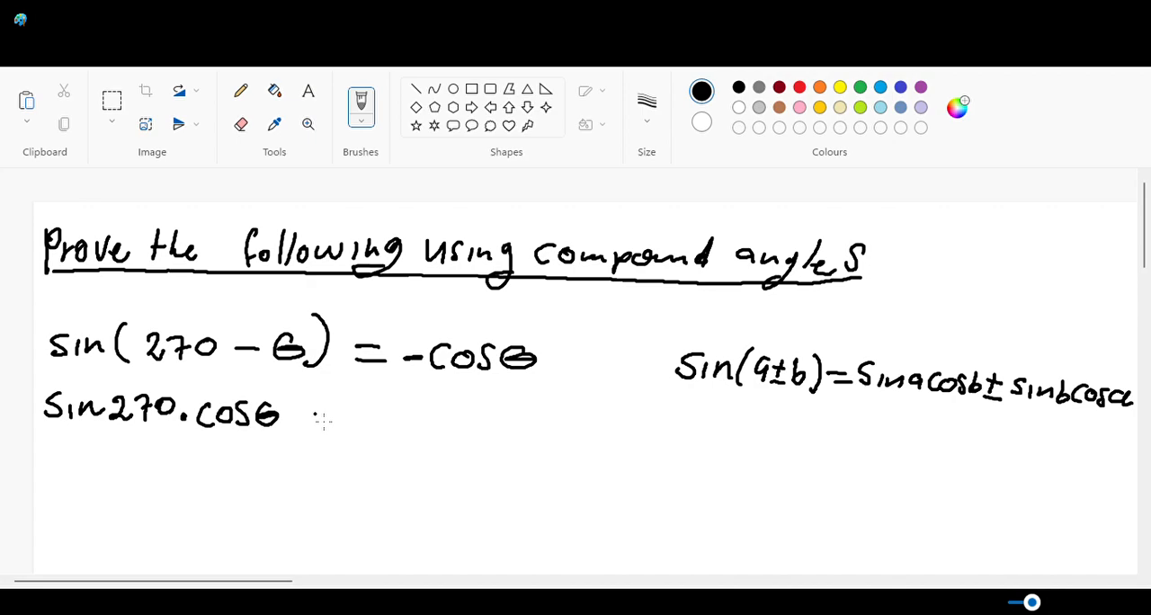
left_click_drag(309, 413, 340, 414)
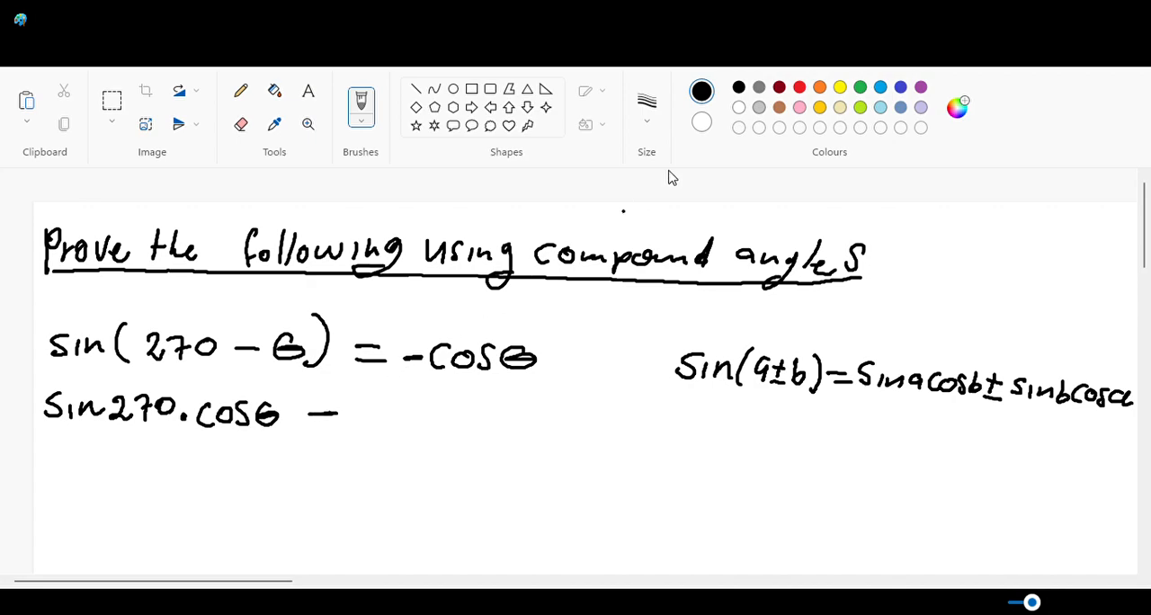
mouse_move(764, 174)
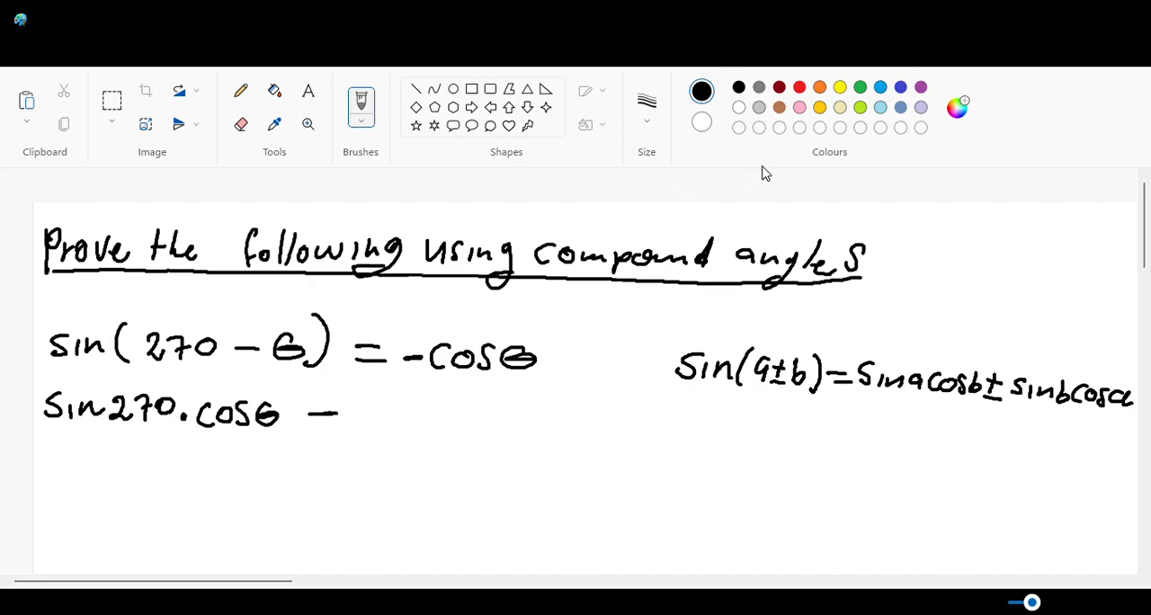
left_click(798, 87)
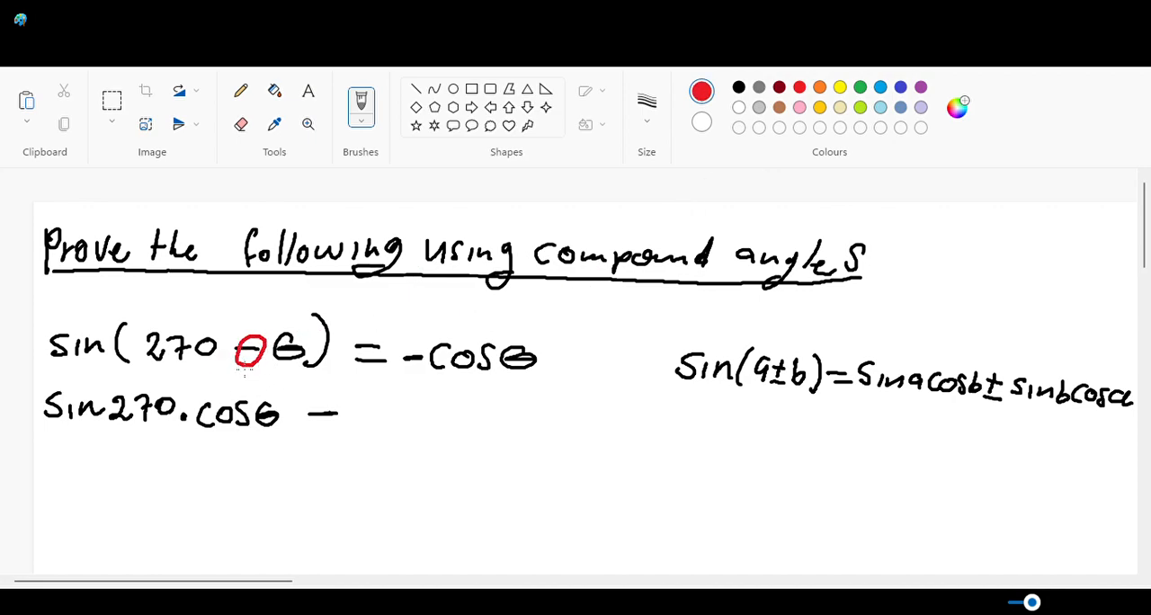
Circle the minus sign inside sin(270 − θ) in red.
left_click_drag(252, 356, 287, 374)
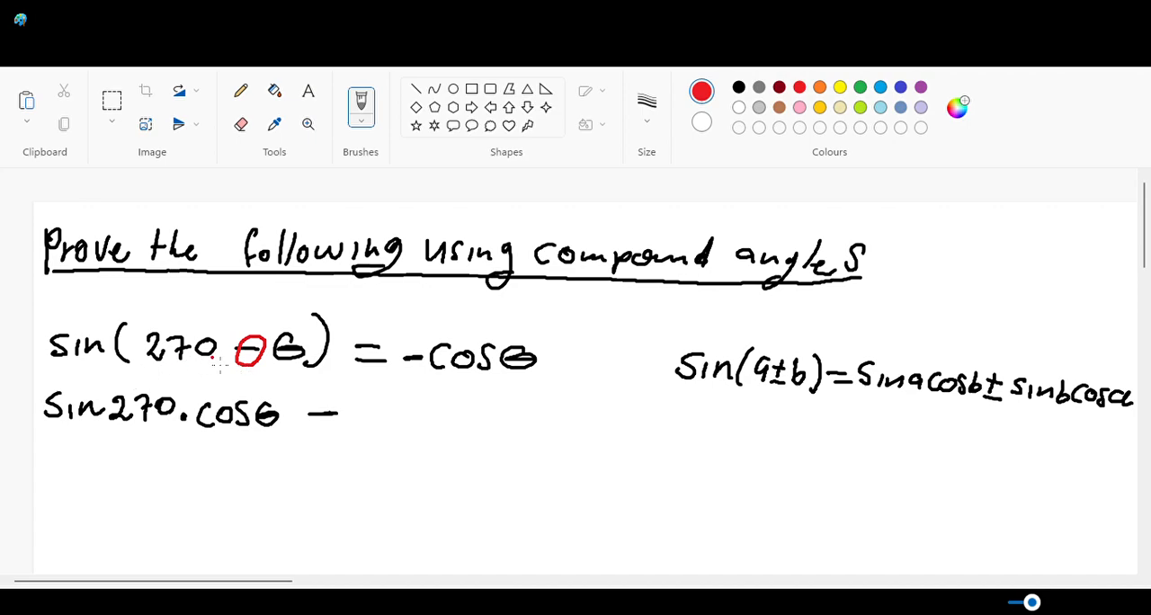
mouse_move(310, 387)
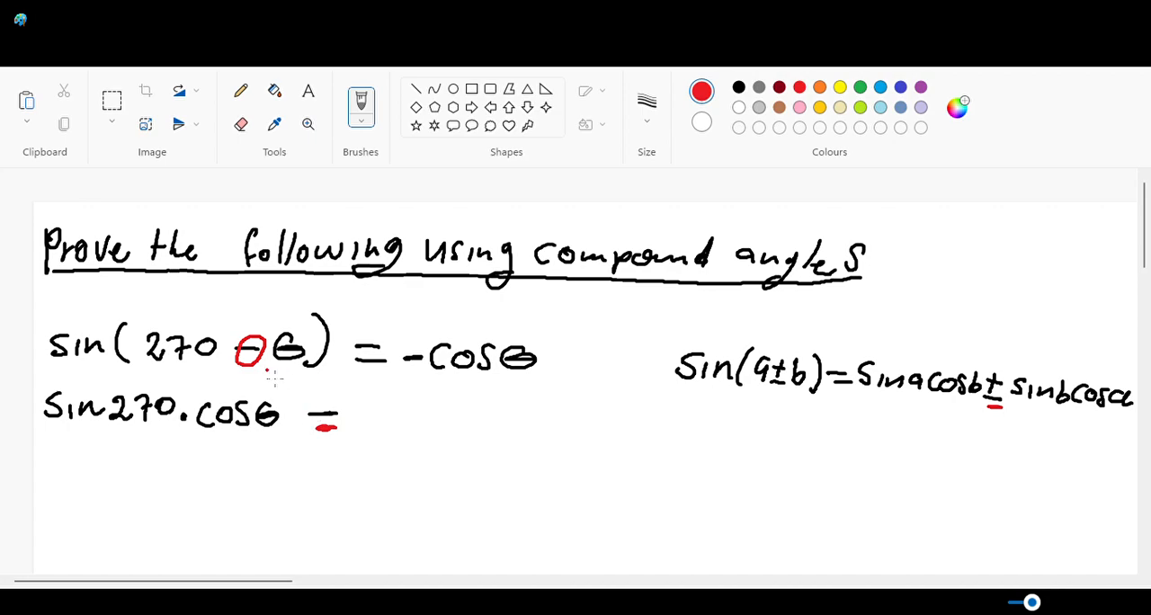
mouse_move(189, 173)
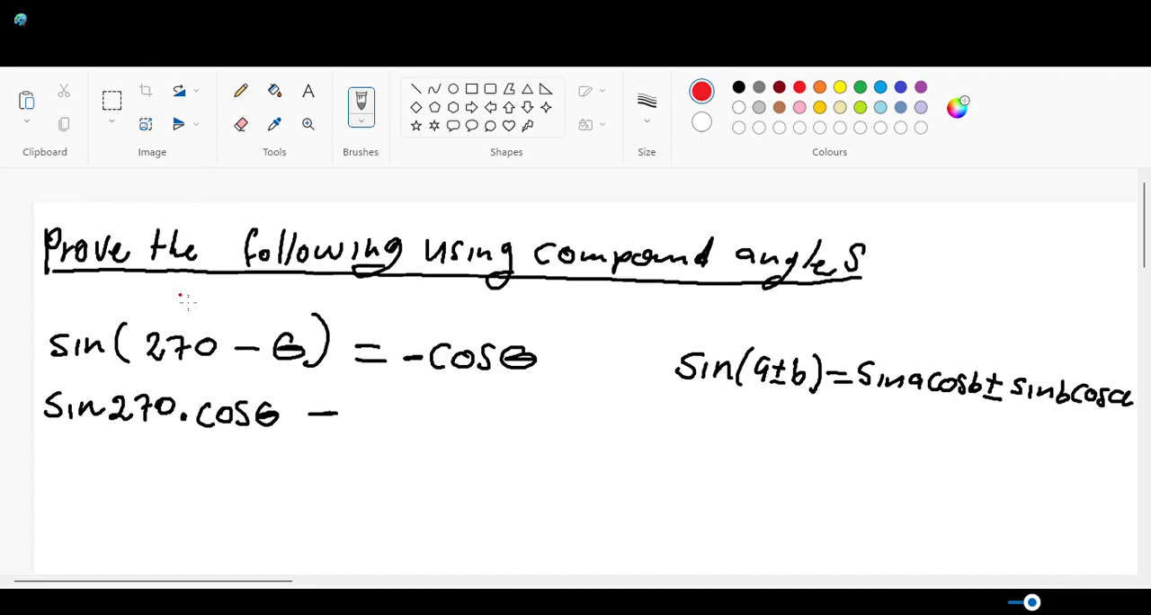
mouse_move(795, 174)
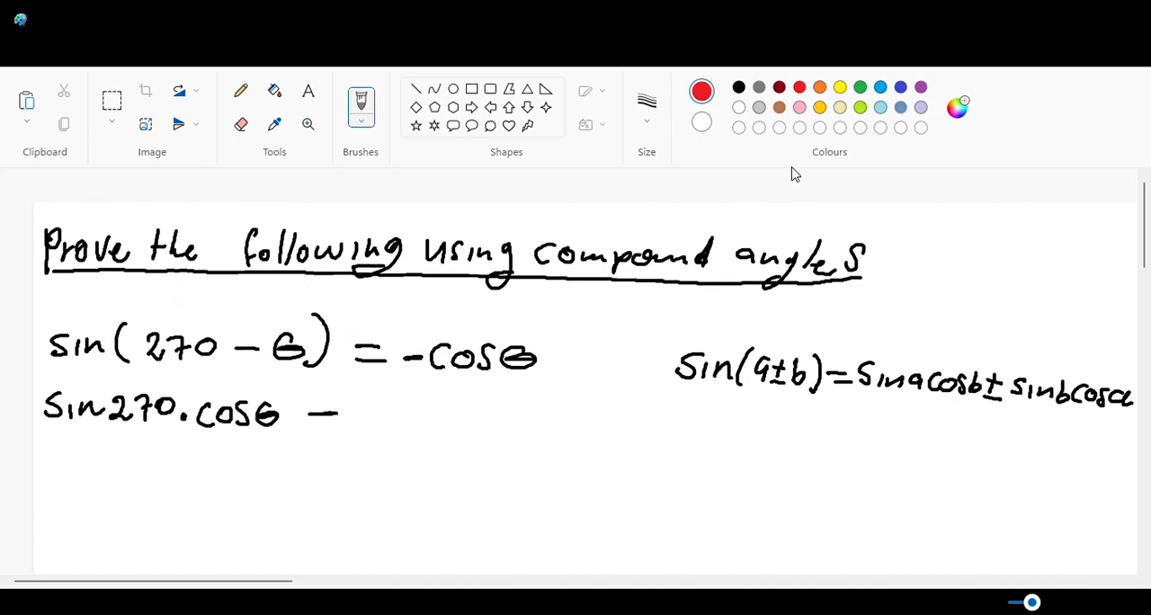
In black, finish the expansion as − sinθ.cos270 and start the next line with a minus.
left_click(737, 86)
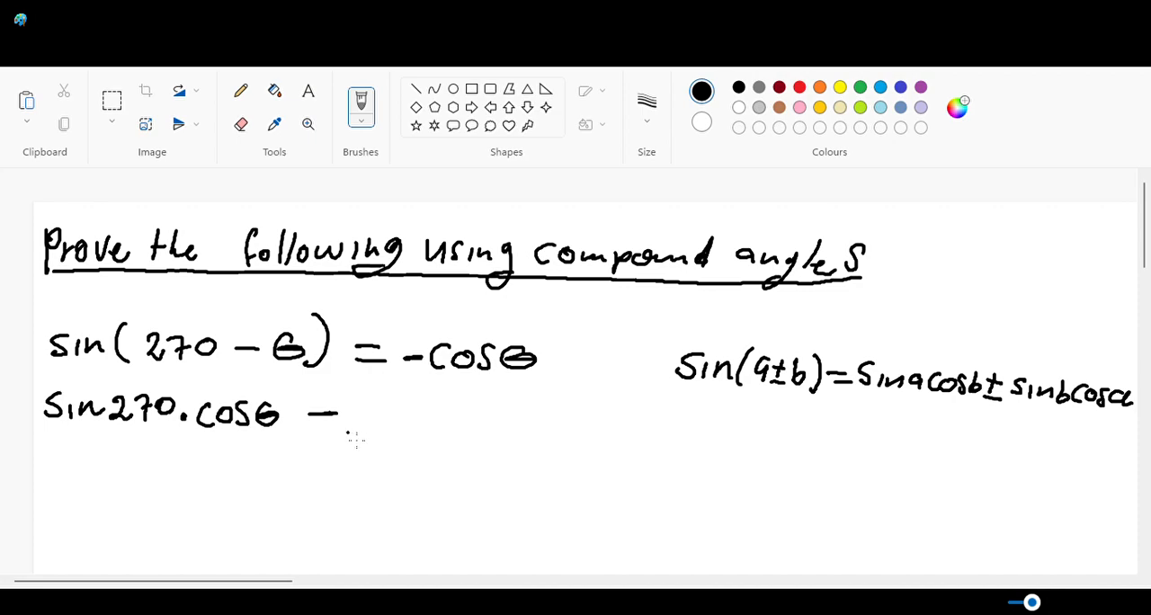
mouse_move(396, 435)
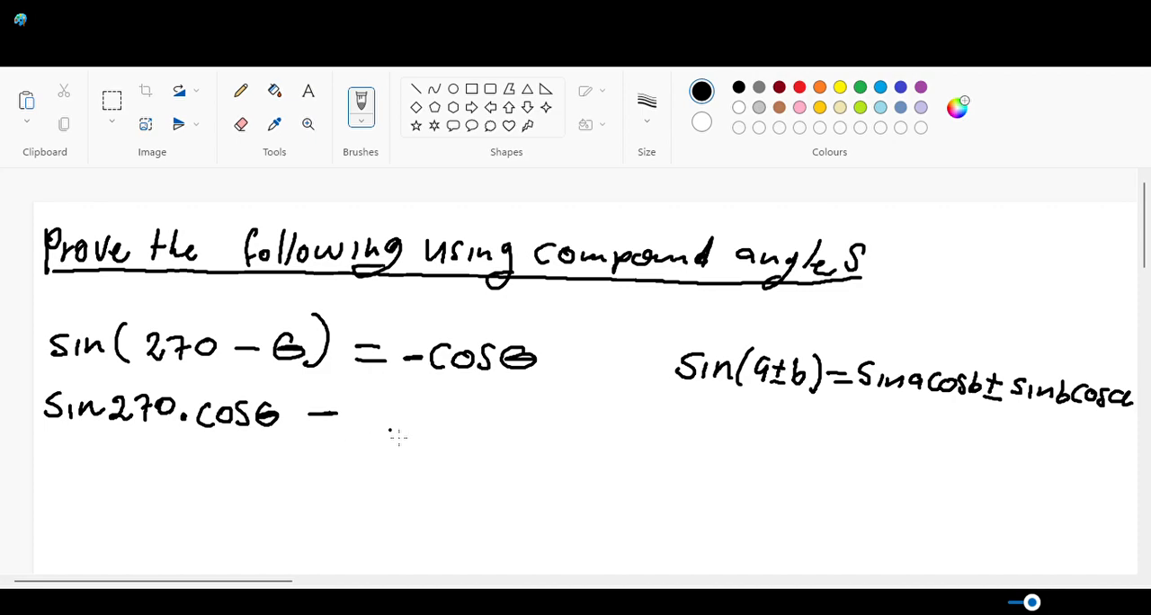
mouse_move(374, 410)
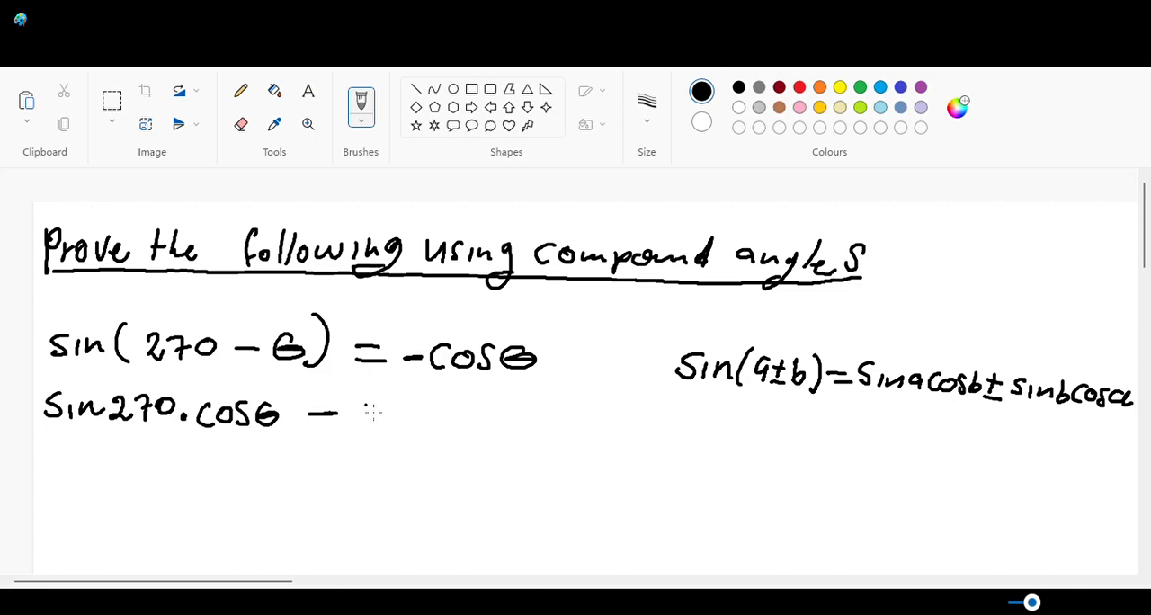
left_click_drag(345, 417, 400, 417)
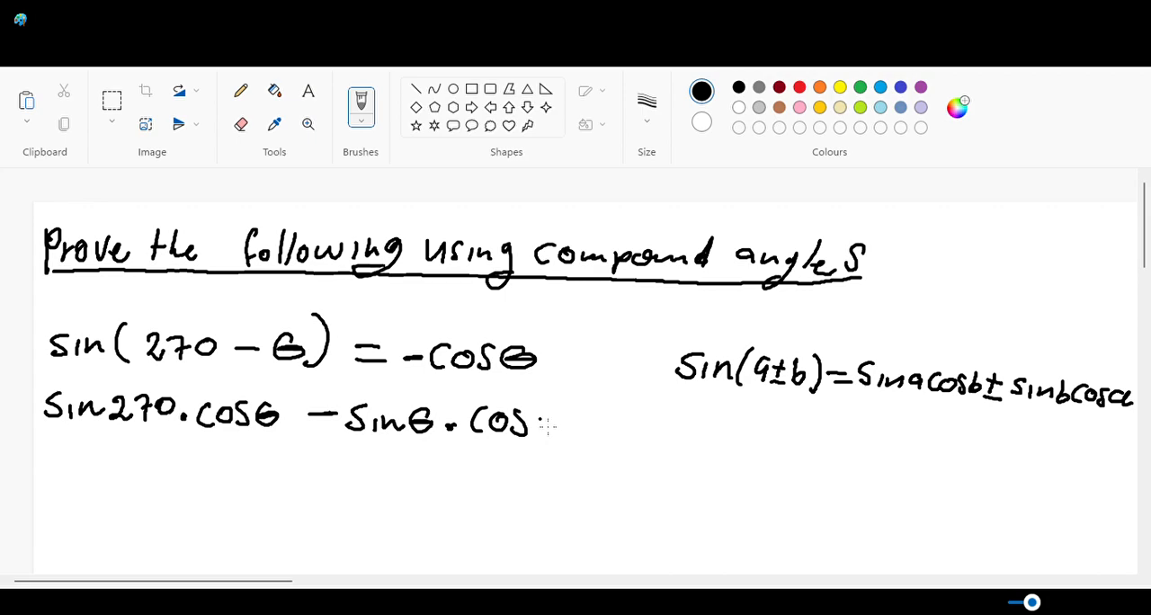
left_click_drag(540, 422, 612, 431)
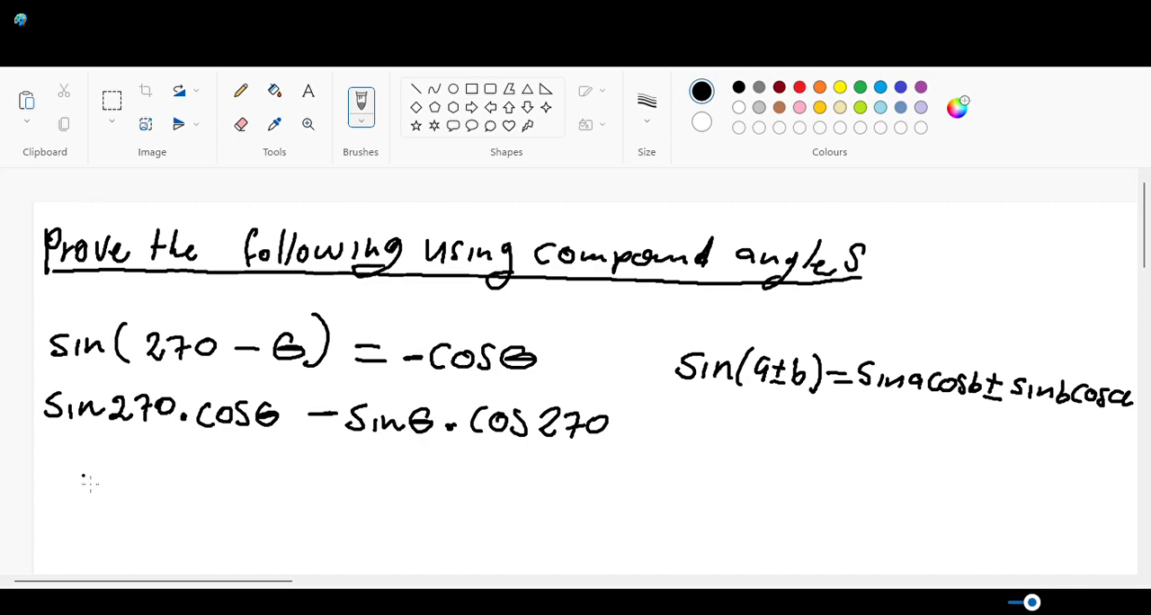
left_click_drag(90, 460, 110, 461)
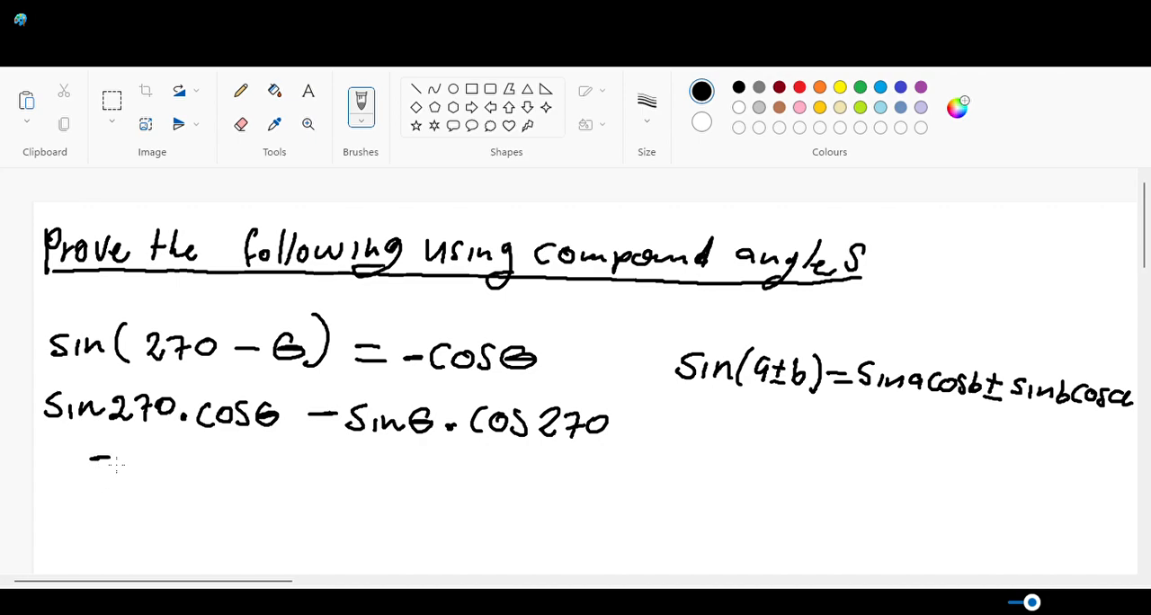
Write the substituted line −1 × cosθ − sinθ × 0.
left_click_drag(126, 446, 126, 471)
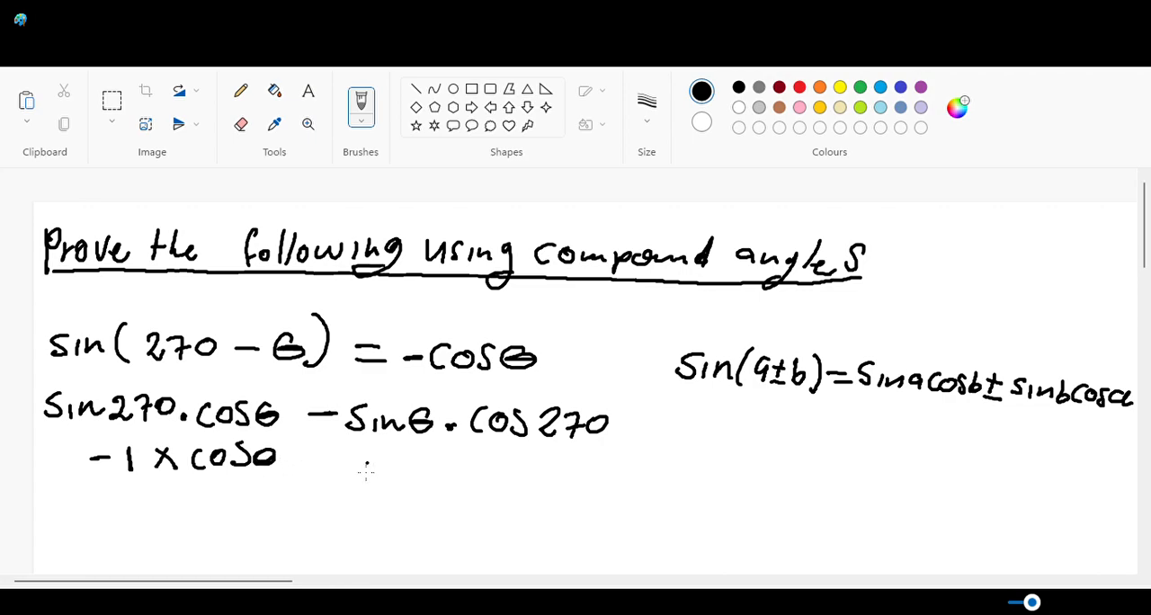
left_click_drag(306, 464, 338, 464)
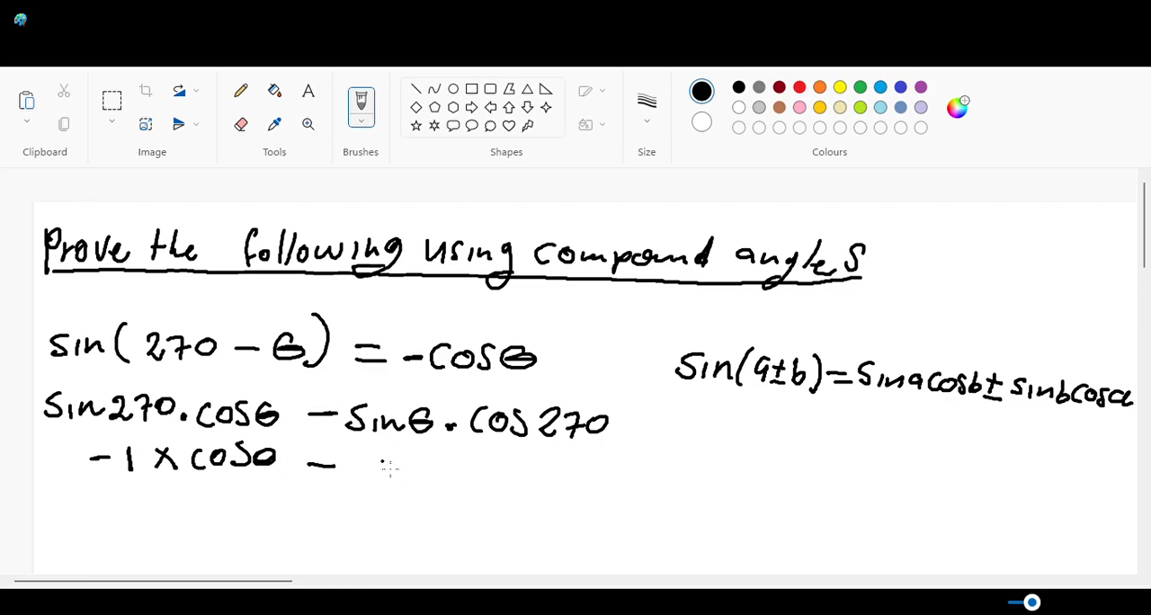
left_click_drag(363, 468, 450, 467)
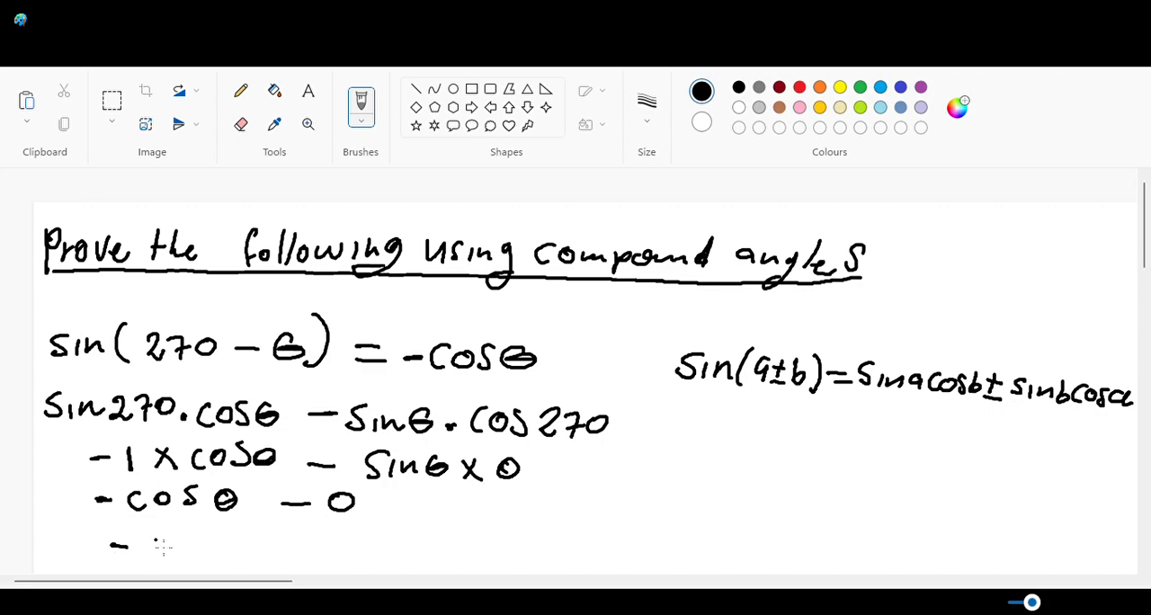
Write the final result −cosθ and underline it.
left_click_drag(144, 543, 238, 543)
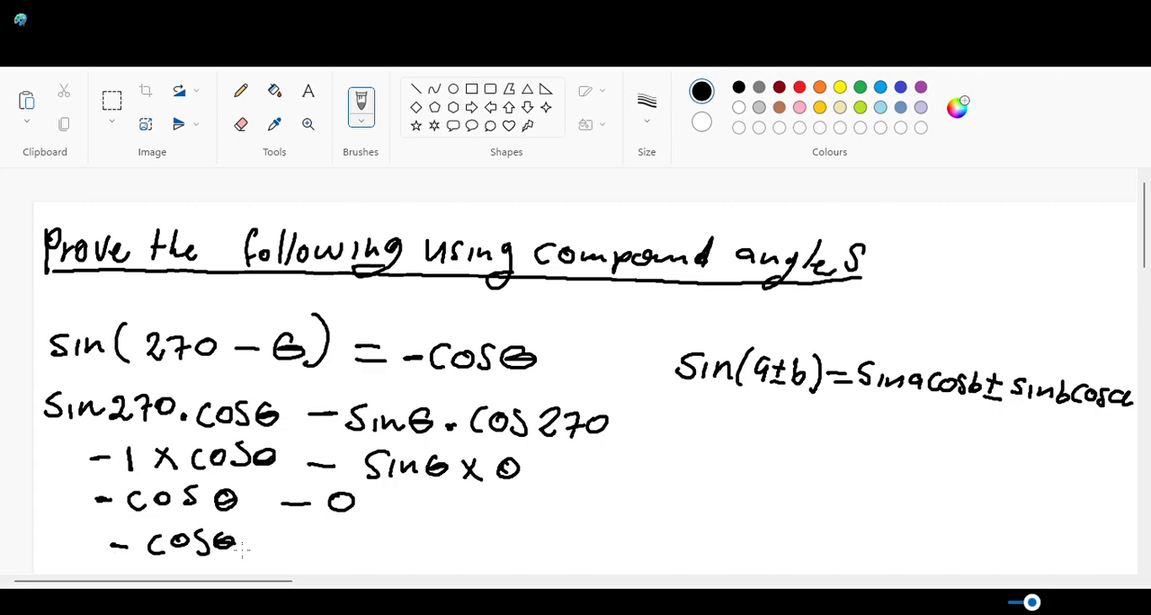
left_click_drag(140, 561, 230, 561)
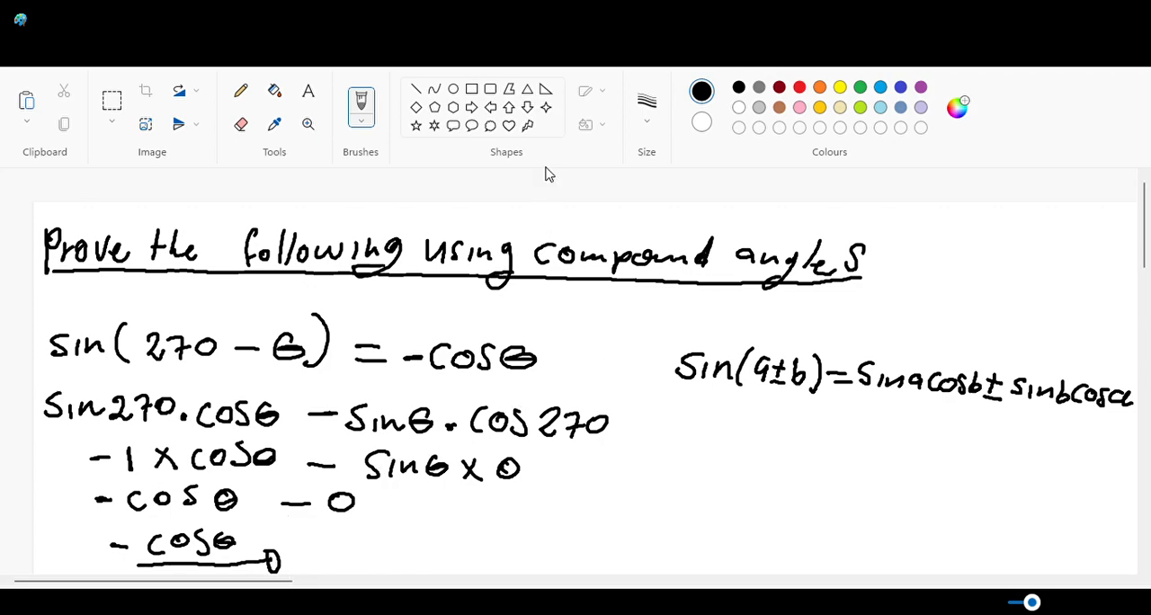
Underline −cosθ on the right-hand side of the identity in red to show it matches.
left_click(779, 86)
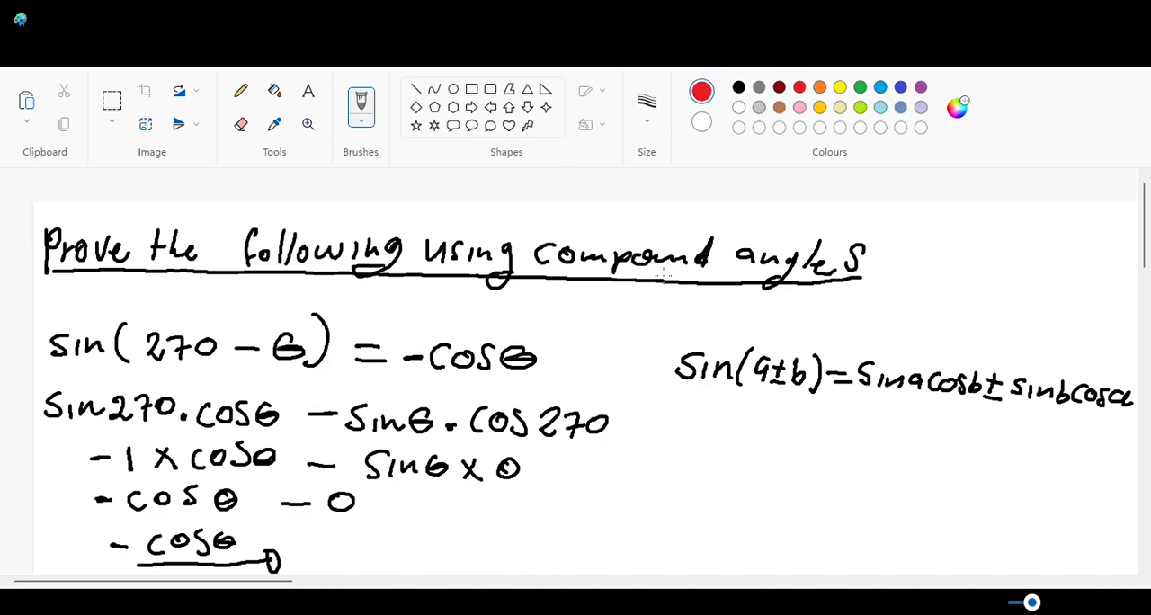
left_click_drag(430, 385, 523, 385)
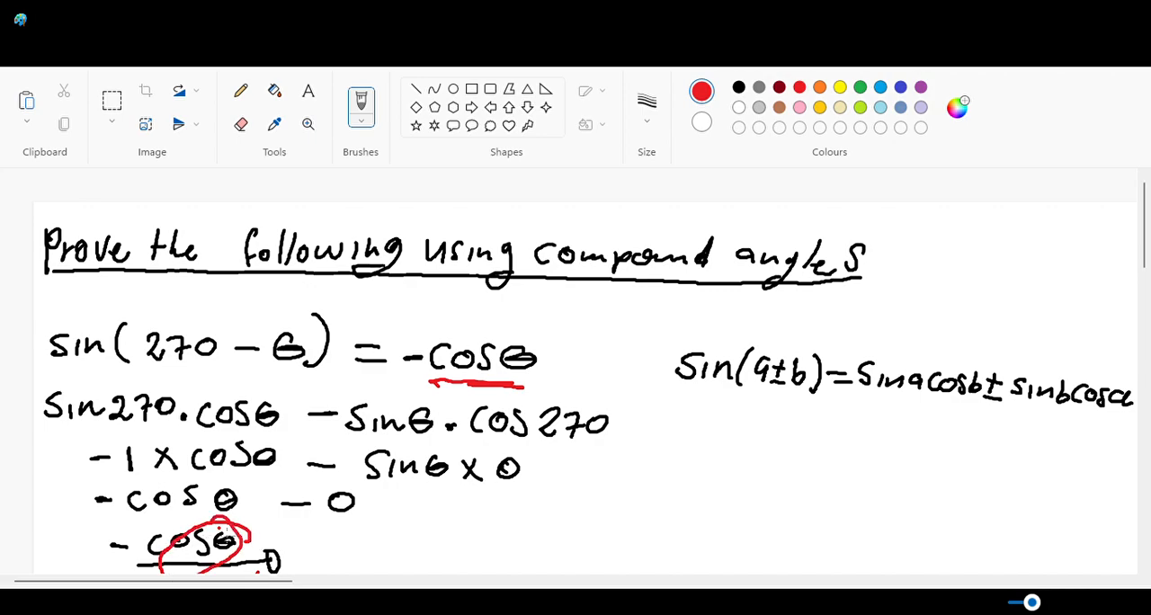
mouse_move(653, 178)
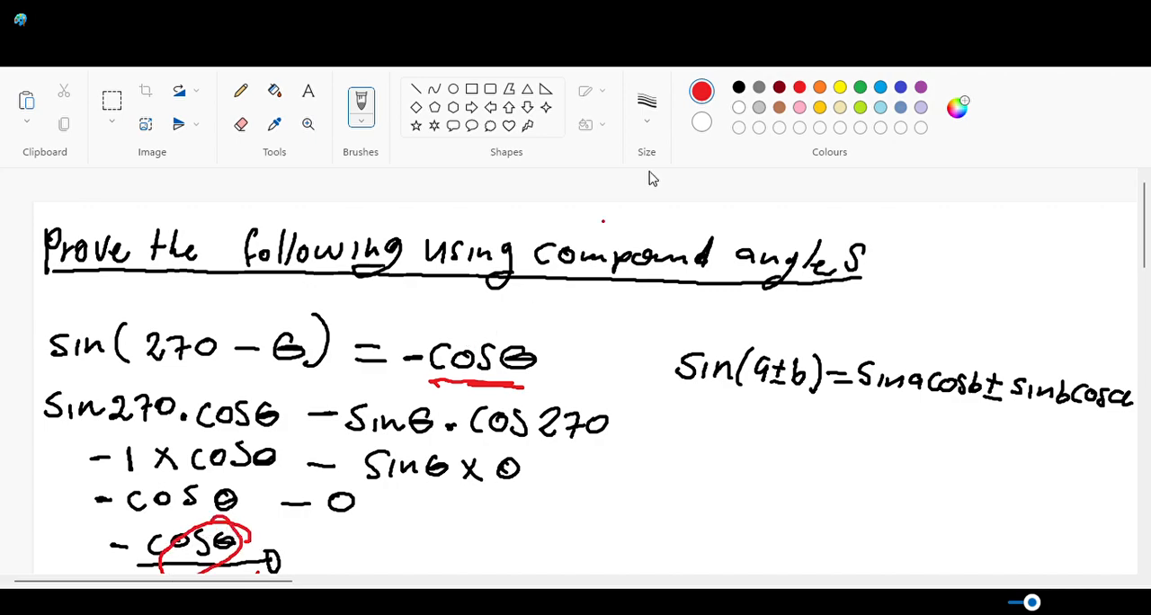
mouse_move(151, 175)
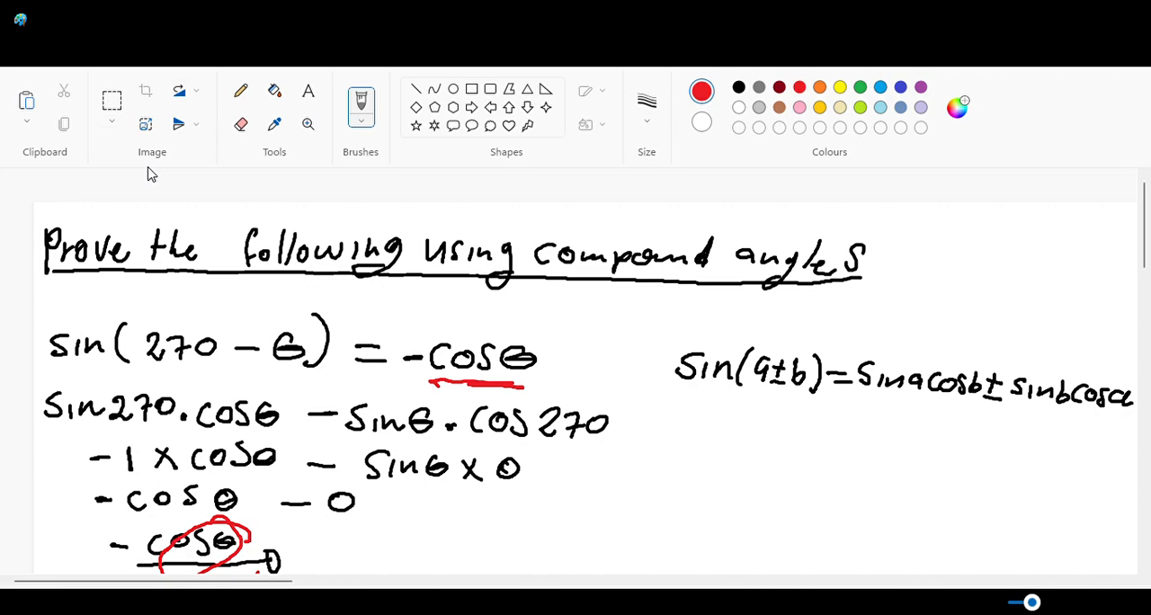
mouse_move(324, 169)
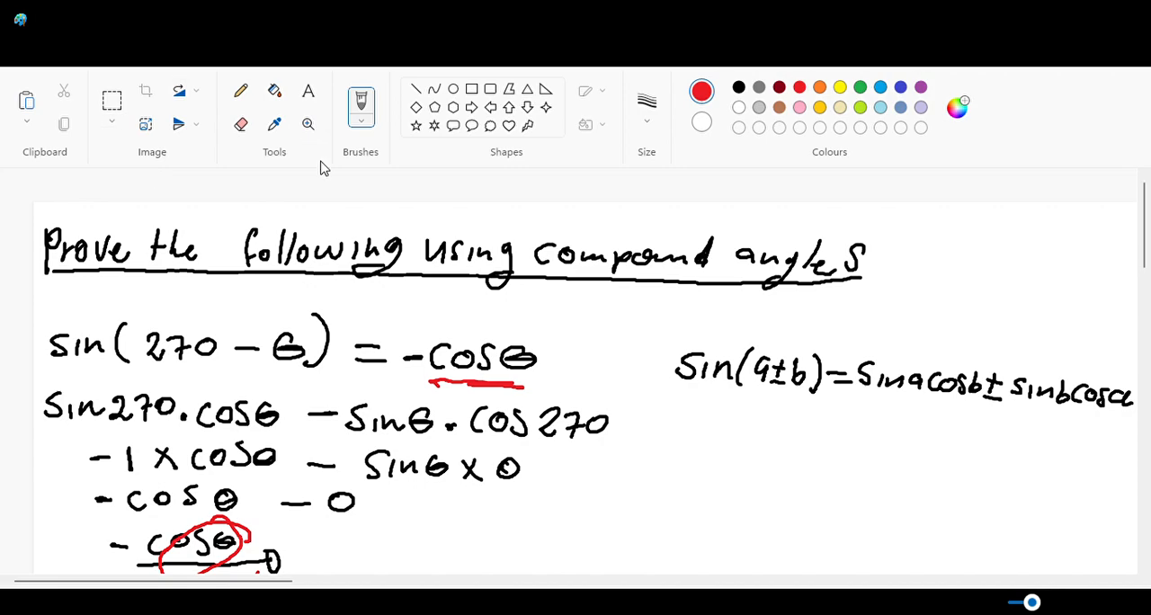
mouse_move(140, 40)
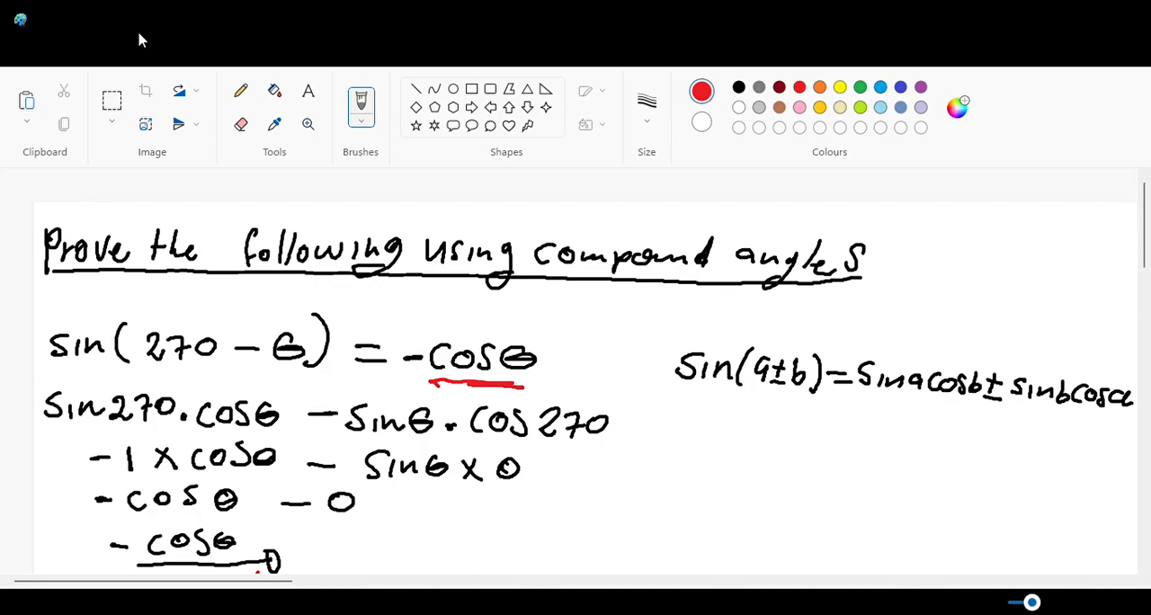
mouse_move(1064, 150)
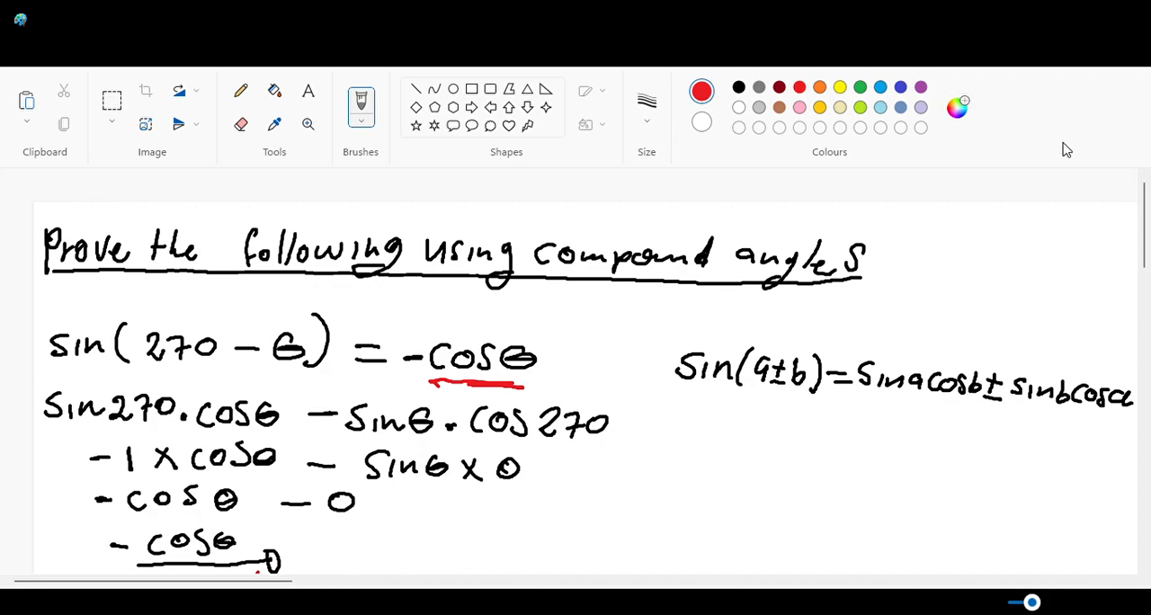